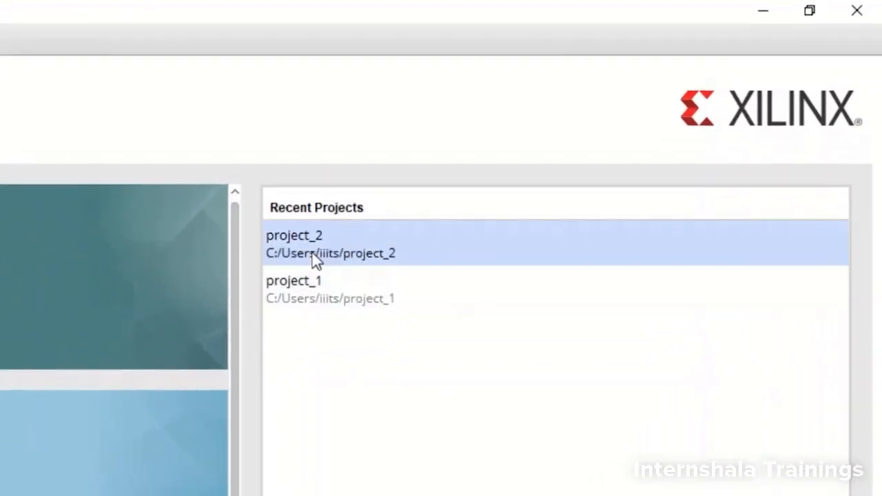
- Open the recent project project_2 from the start page into the Project Manager
{"action": "double_click", "coordinate": [331, 244]}
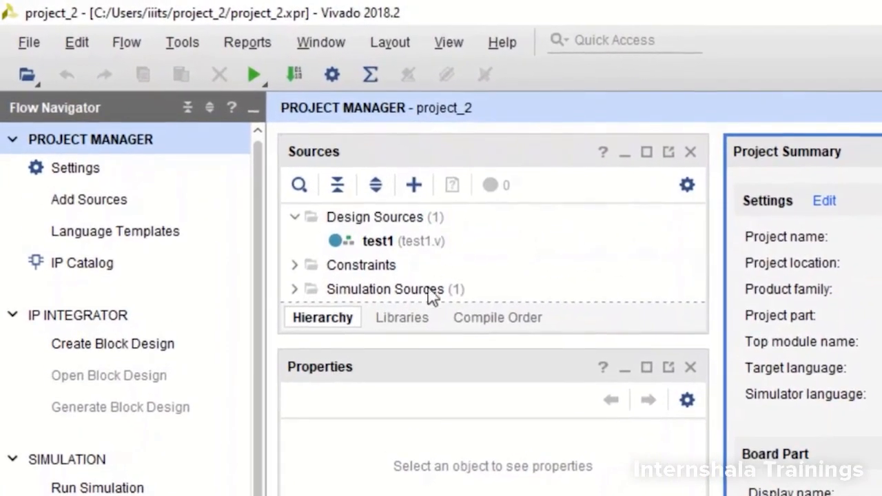
{"action": "mouse_move", "coordinate": [421, 249]}
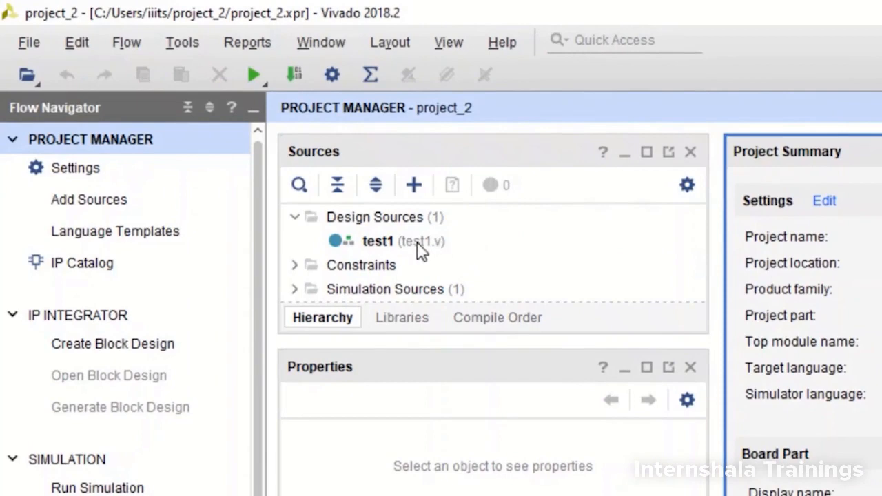
{"action": "mouse_move", "coordinate": [104, 224]}
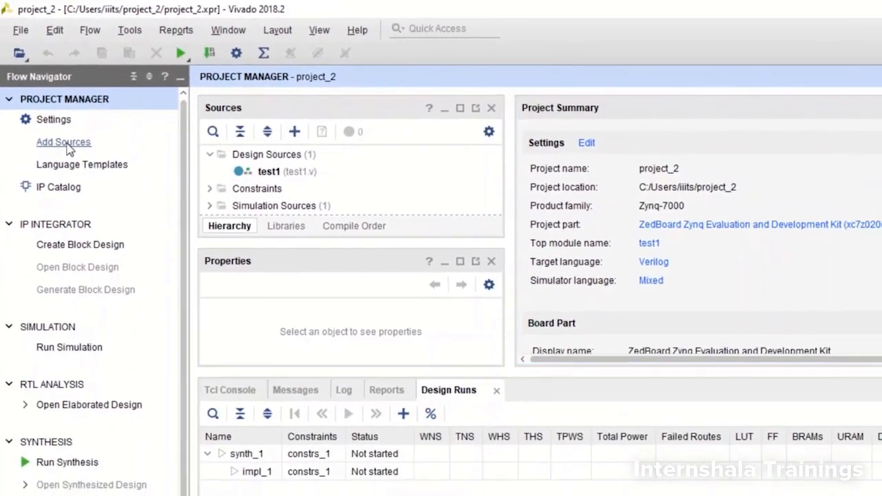
- Create a new Verilog design source file named half_adder_data through Add Sources
{"action": "left_click", "coordinate": [64, 142]}
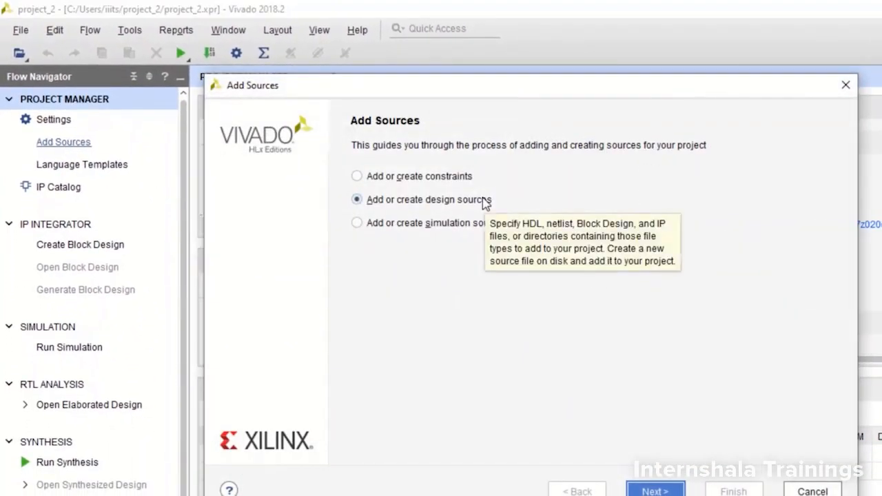
{"action": "left_click", "coordinate": [654, 491]}
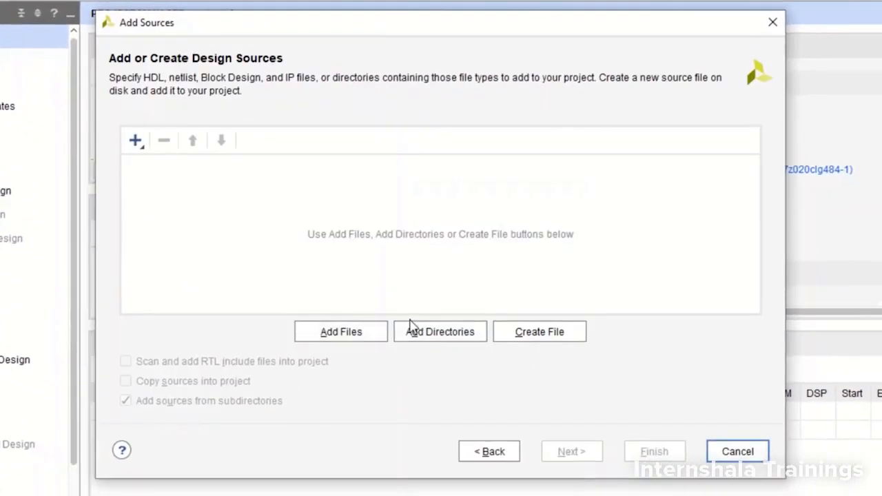
{"action": "left_click", "coordinate": [539, 331]}
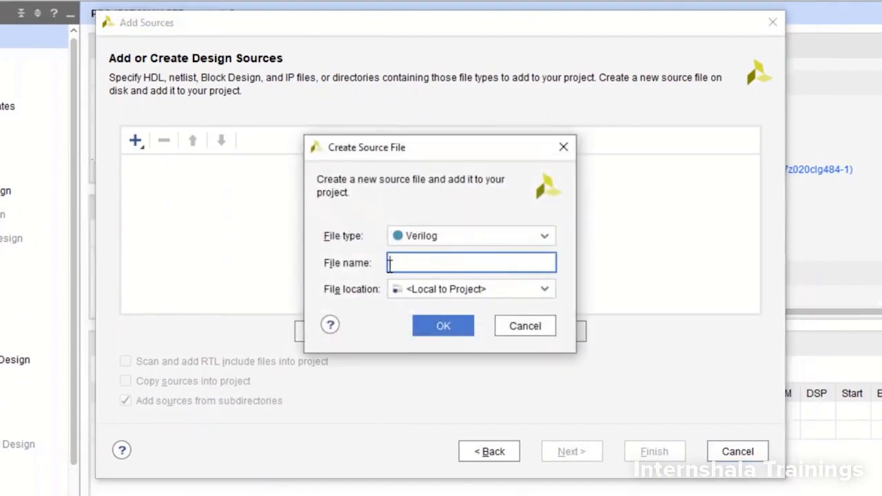
{"action": "type", "text": "half_adder_data"}
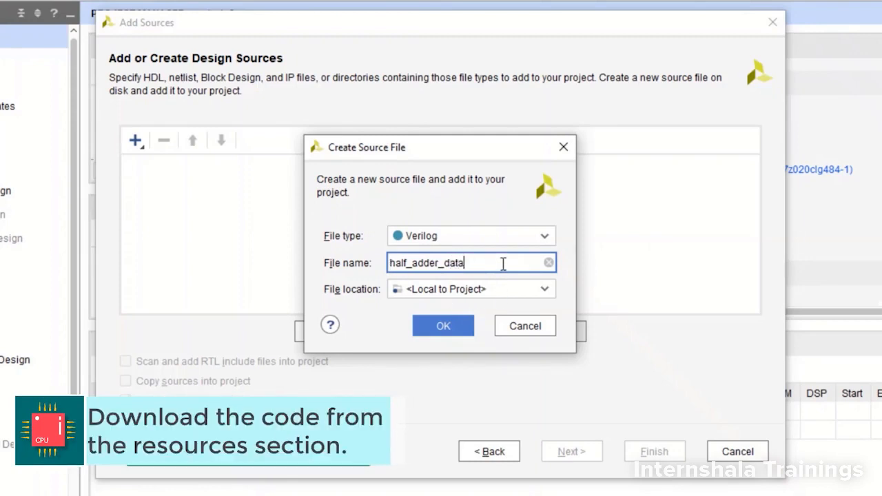
{"action": "left_click", "coordinate": [443, 325]}
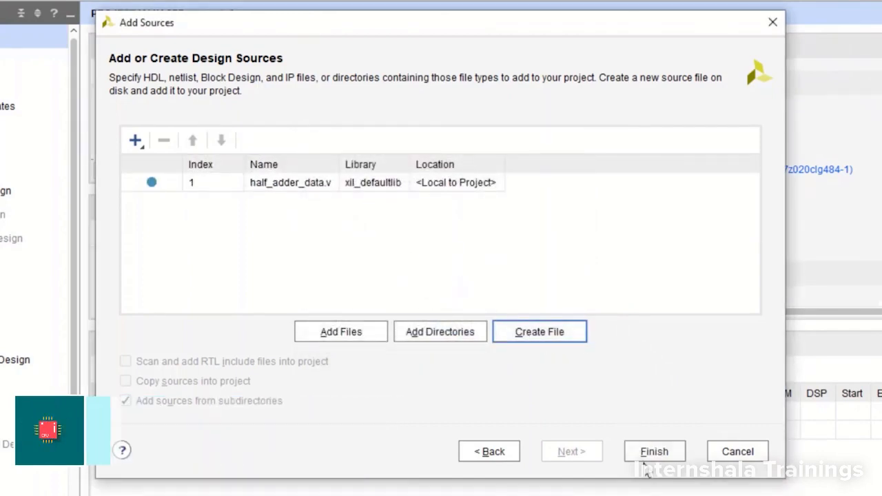
{"action": "left_click", "coordinate": [653, 452]}
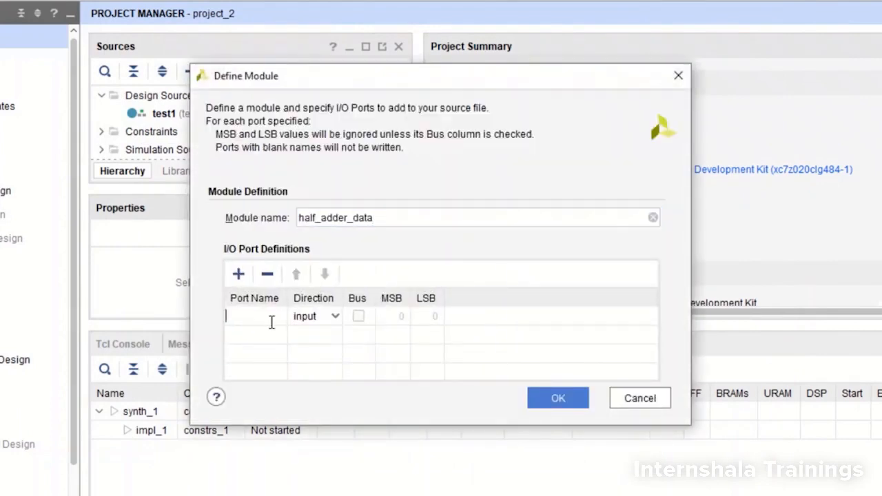
- Define module ports a and b as inputs and sum and carry as outputs
{"action": "type", "text": "a"}
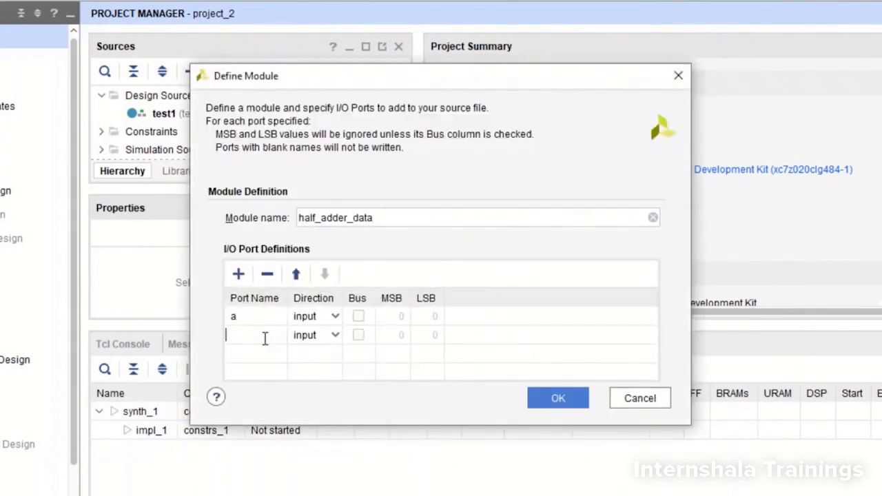
{"action": "type", "text": "b"}
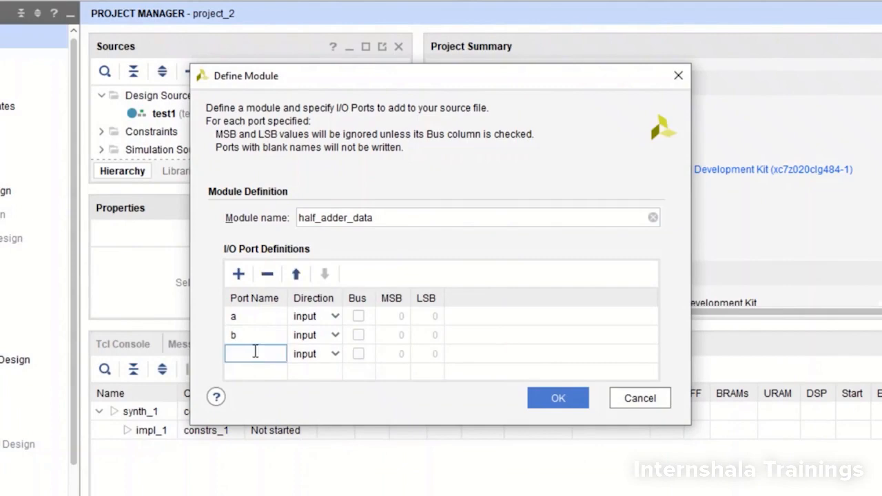
{"action": "type", "text": "sum"}
{"action": "type", "text": "carry"}
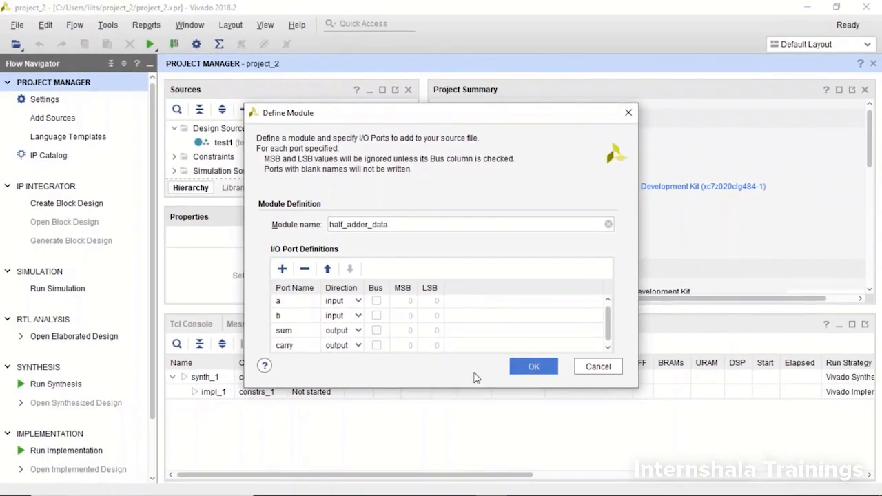
{"action": "left_click", "coordinate": [532, 366]}
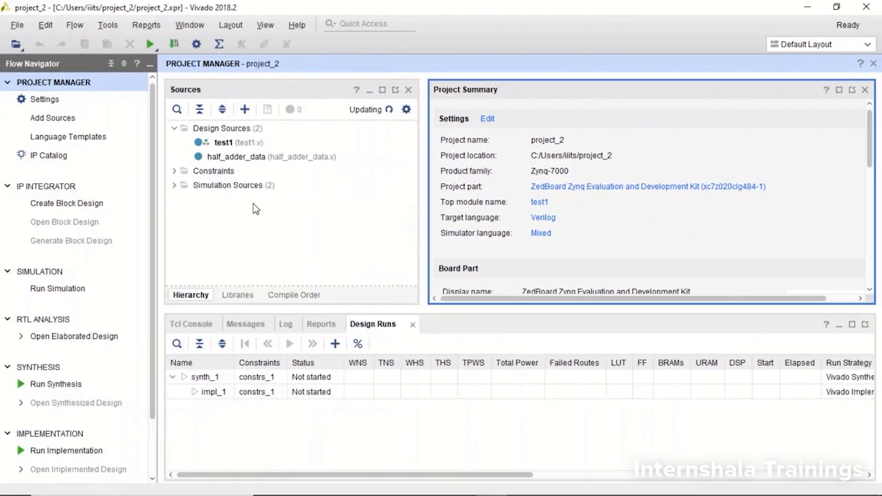
- Expand the Simulation Sources, sim_1 and Constraints groups in the Sources tree
{"action": "left_click", "coordinate": [175, 185]}
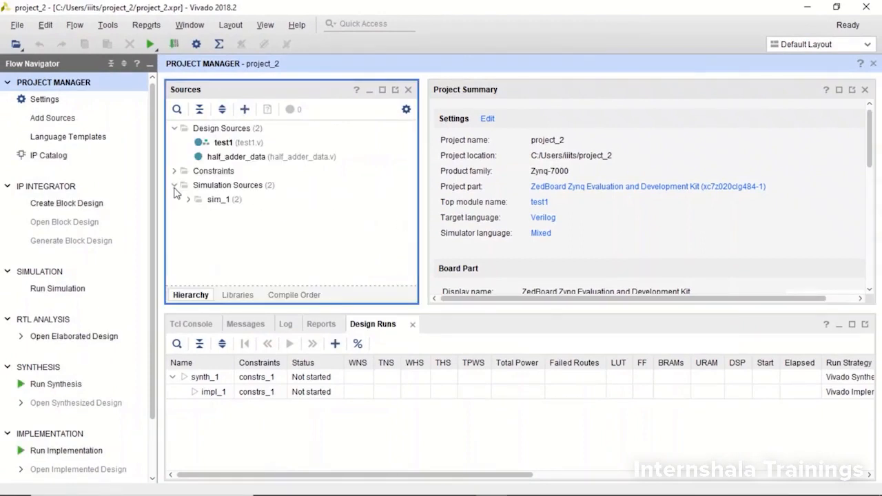
{"action": "left_click", "coordinate": [187, 199]}
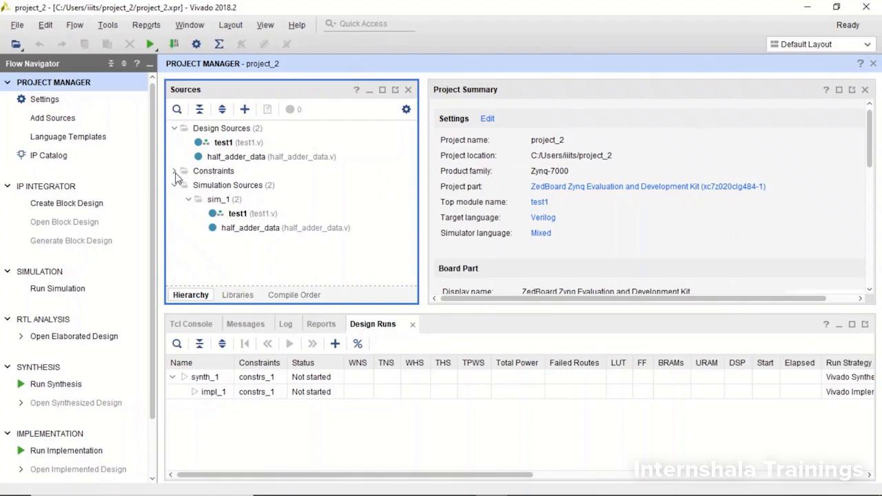
{"action": "left_click", "coordinate": [174, 171]}
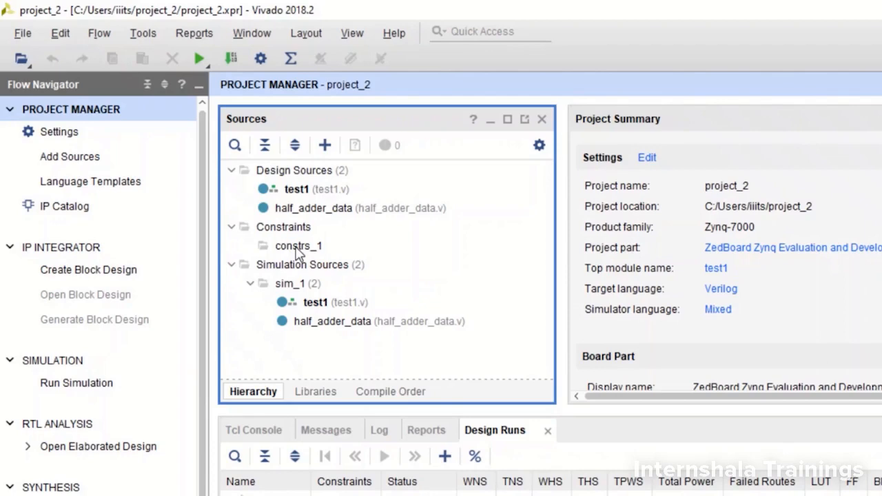
{"action": "mouse_move", "coordinate": [350, 215]}
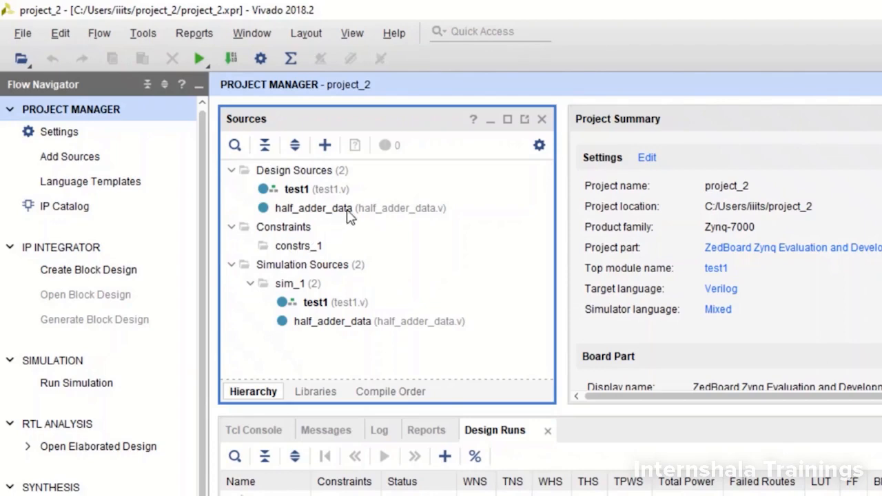
- Set half_adder_data as the top module in place of test1
{"action": "right_click", "coordinate": [314, 208]}
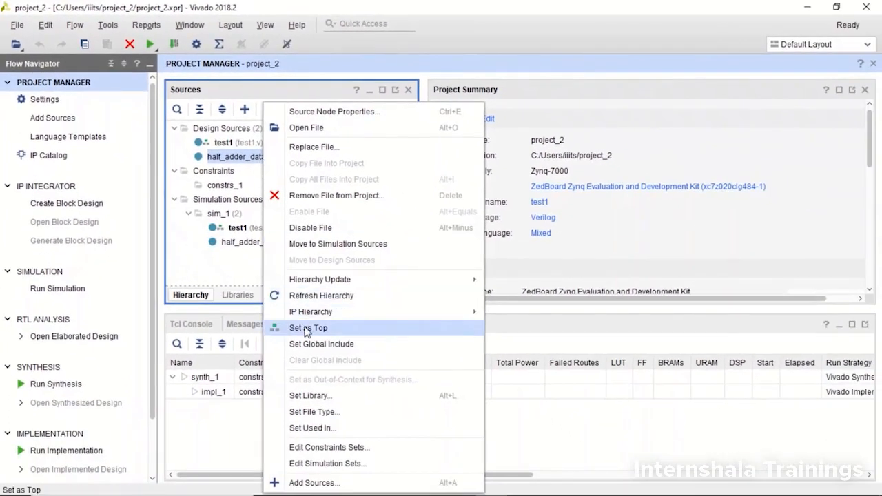
{"action": "left_click", "coordinate": [308, 328]}
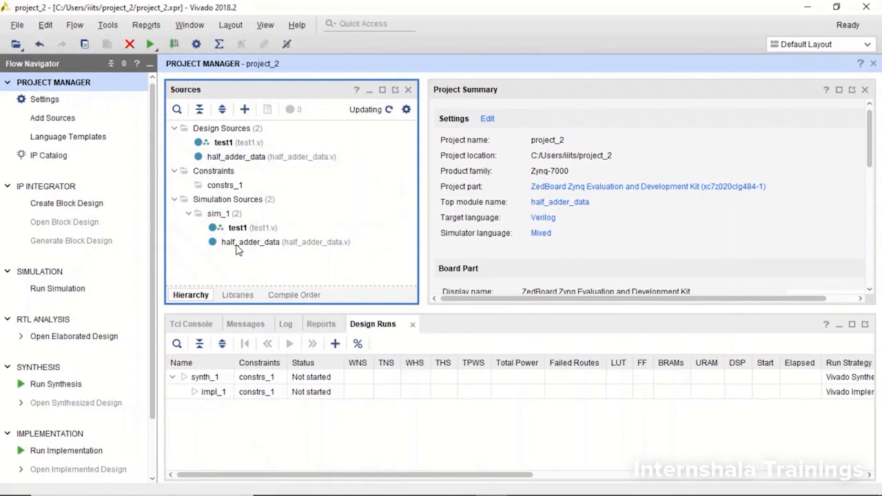
{"action": "left_click", "coordinate": [251, 242]}
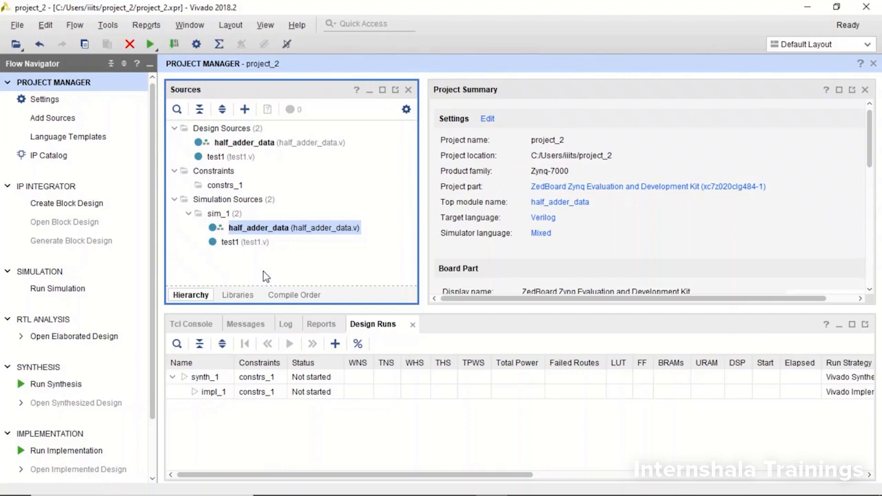
{"action": "mouse_move", "coordinate": [268, 151]}
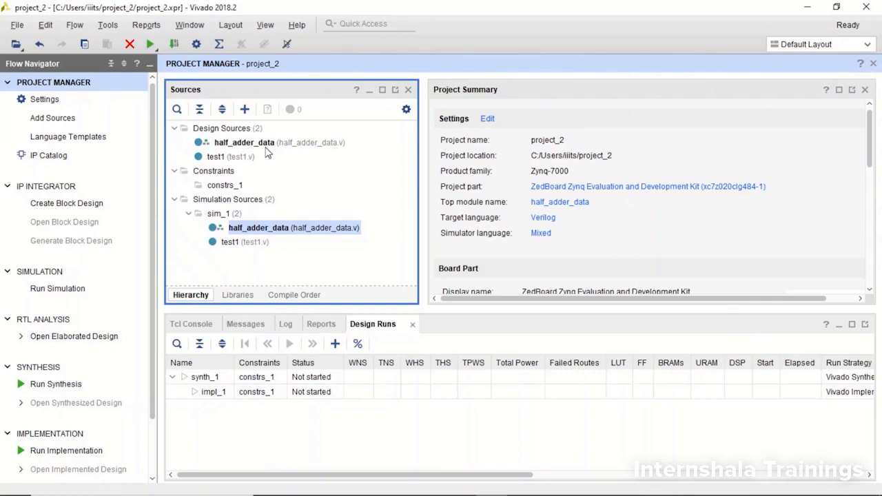
- Write 'assign sum = a ^ b' in half_adder_data.v below the port list
{"action": "left_click", "coordinate": [244, 141]}
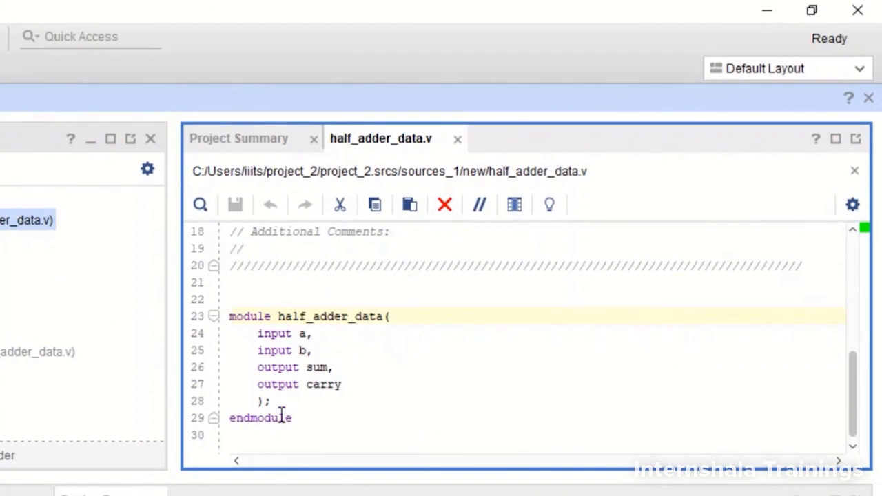
{"action": "key", "text": "Return"}
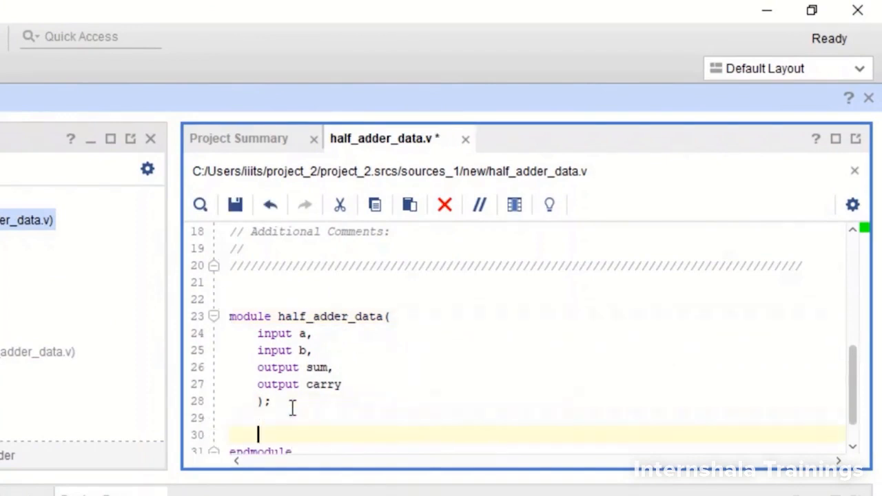
{"action": "left_click", "coordinate": [272, 401]}
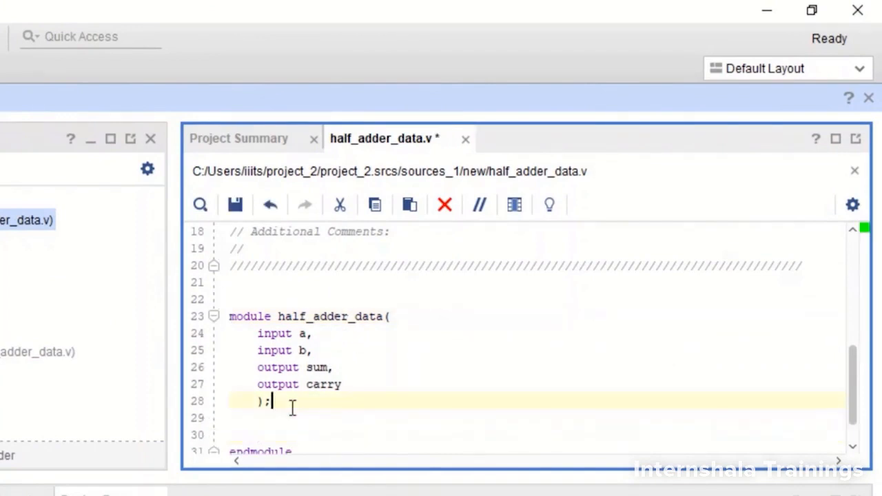
{"action": "type", "text": "assign"}
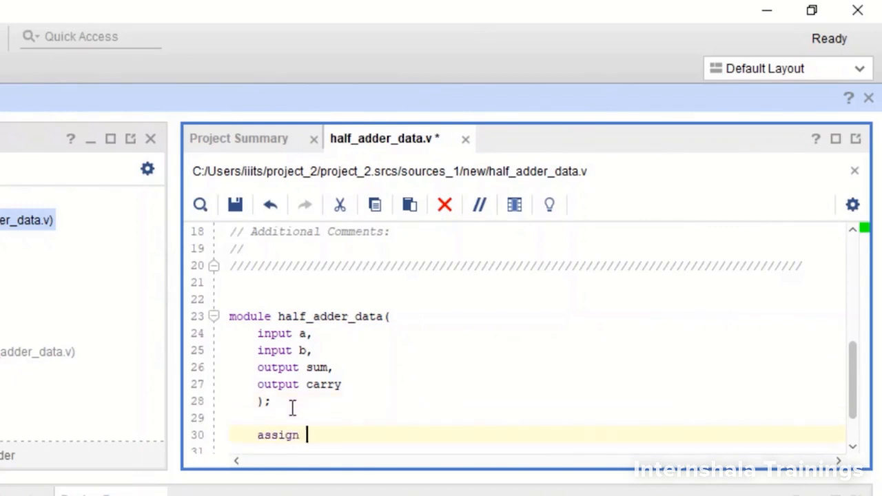
{"action": "type", "text": "sum"}
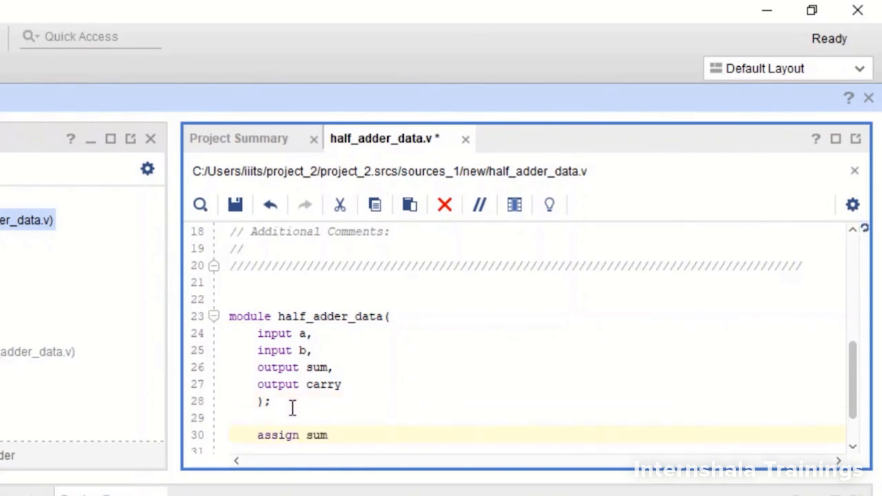
{"action": "type", "text": "= a"}
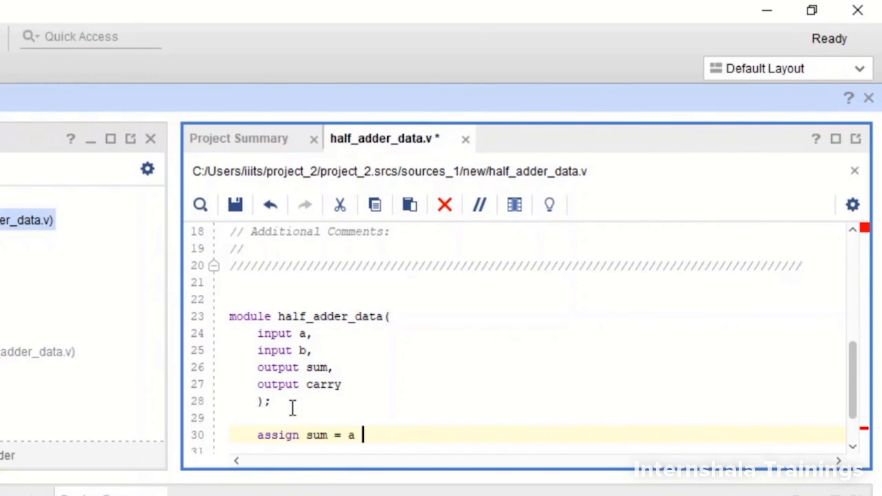
{"action": "type", "text": "^ b;"}
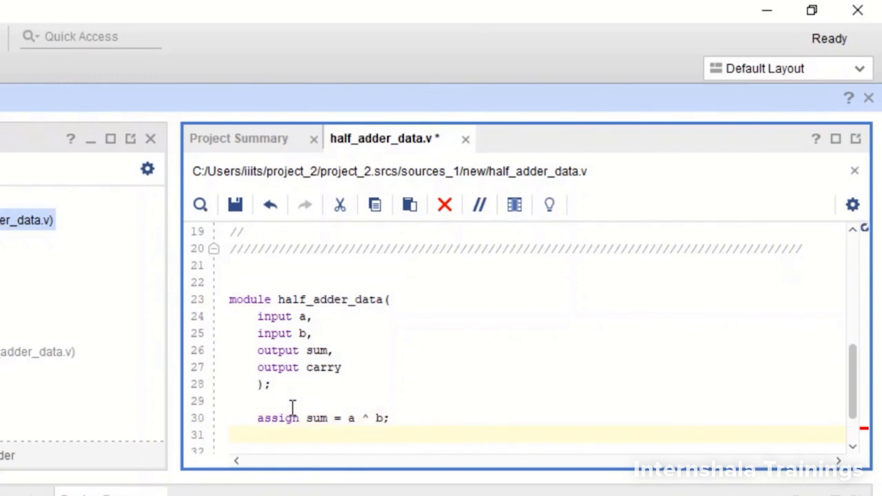
- Add the line 'assign carry = a & b;' under the sum assignment
{"action": "type", "text": "assign"}
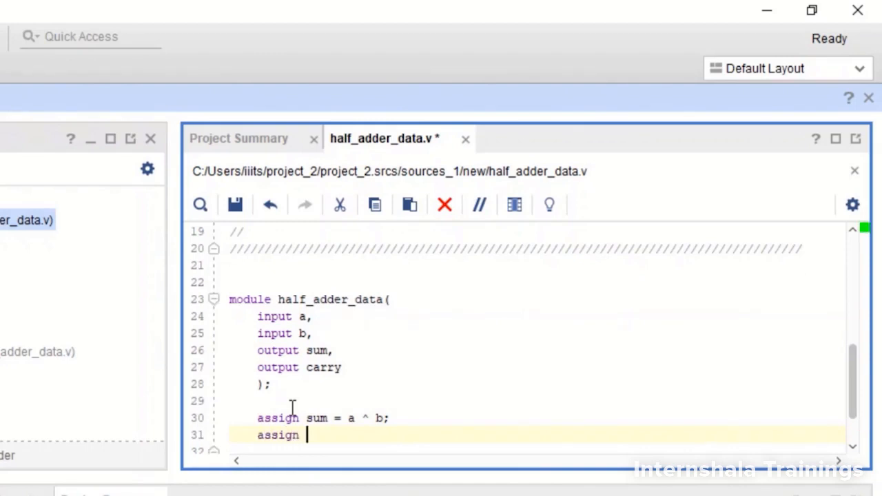
{"action": "type", "text": "carry"}
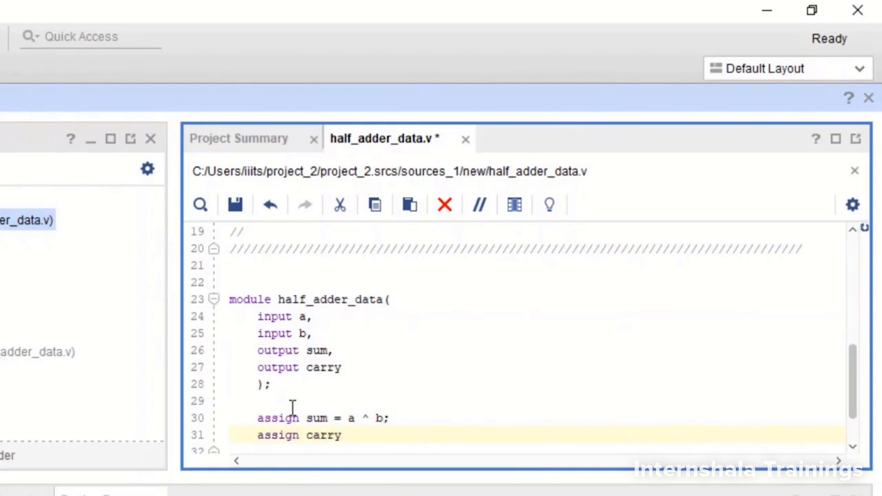
{"action": "type", "text": "= a"}
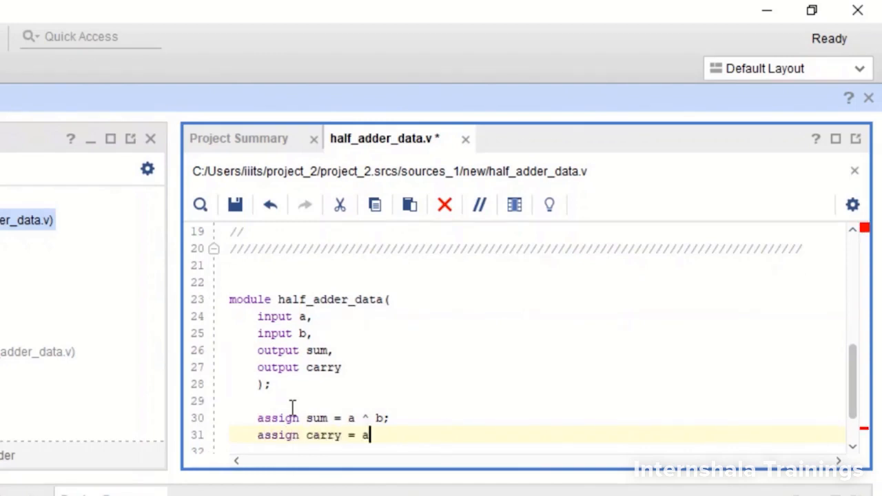
{"action": "type", "text": "&"}
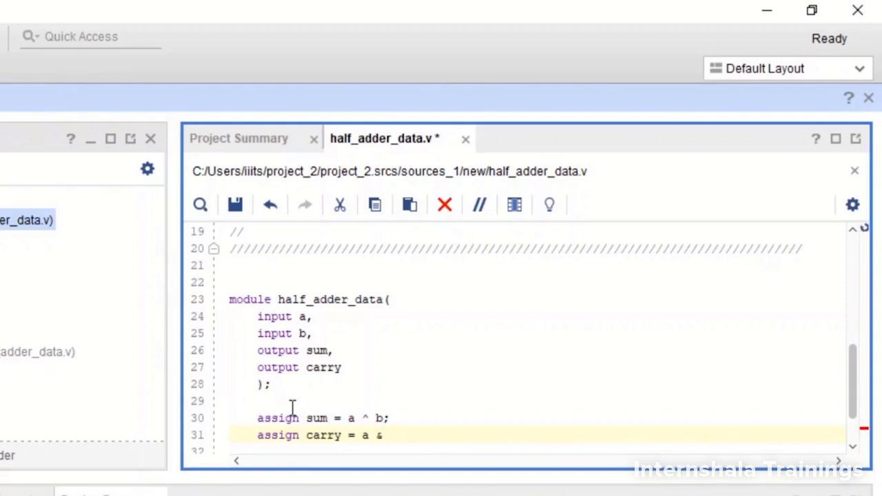
{"action": "type", "text": "b;"}
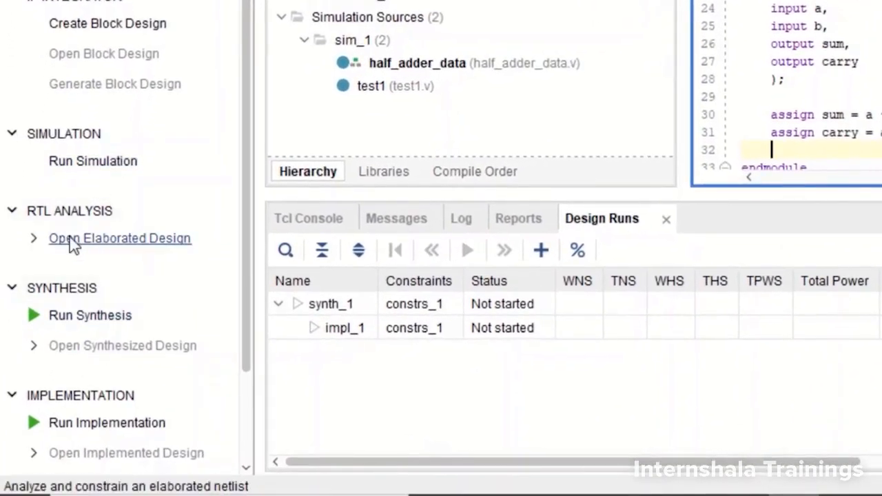
- Elaborate the RTL design to show the AND gate for carry and XOR gate for sum
{"action": "left_click", "coordinate": [118, 237]}
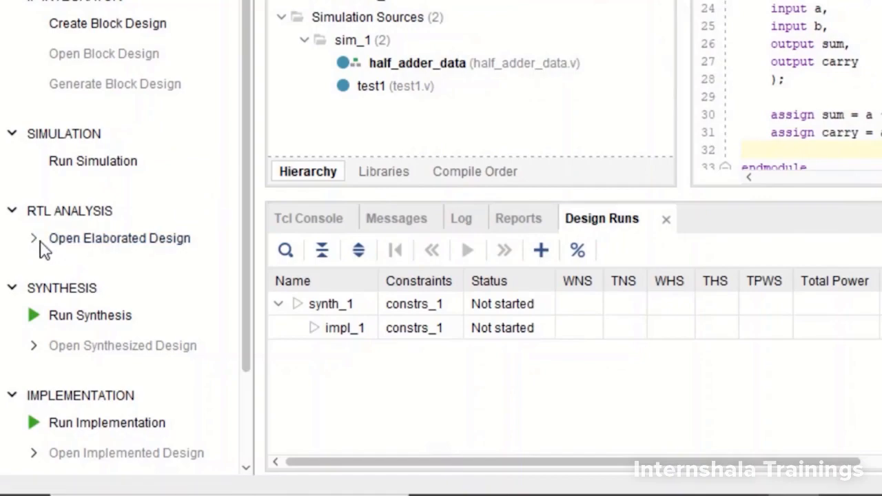
{"action": "left_click", "coordinate": [33, 237]}
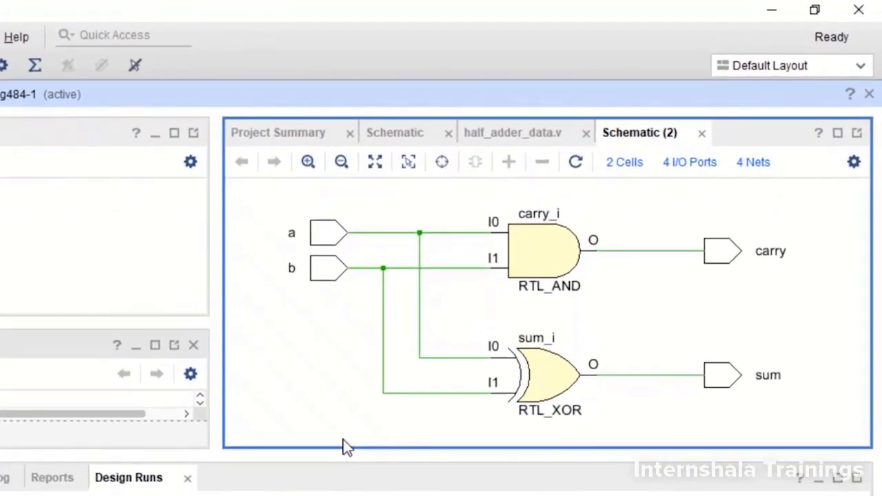
{"action": "mouse_move", "coordinate": [314, 276]}
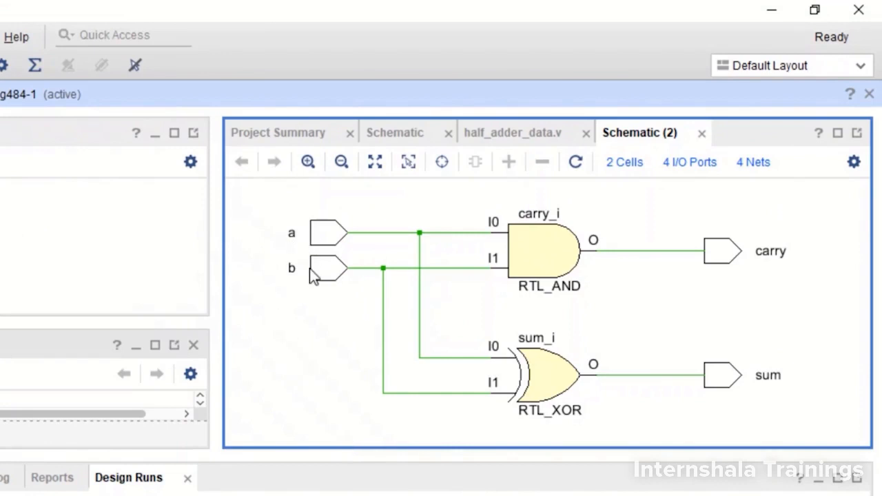
{"action": "mouse_move", "coordinate": [501, 245]}
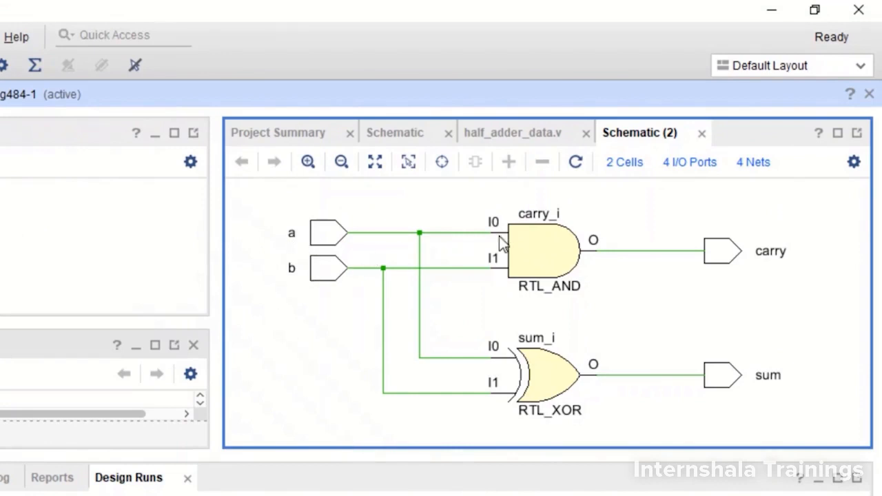
{"action": "mouse_move", "coordinate": [769, 270]}
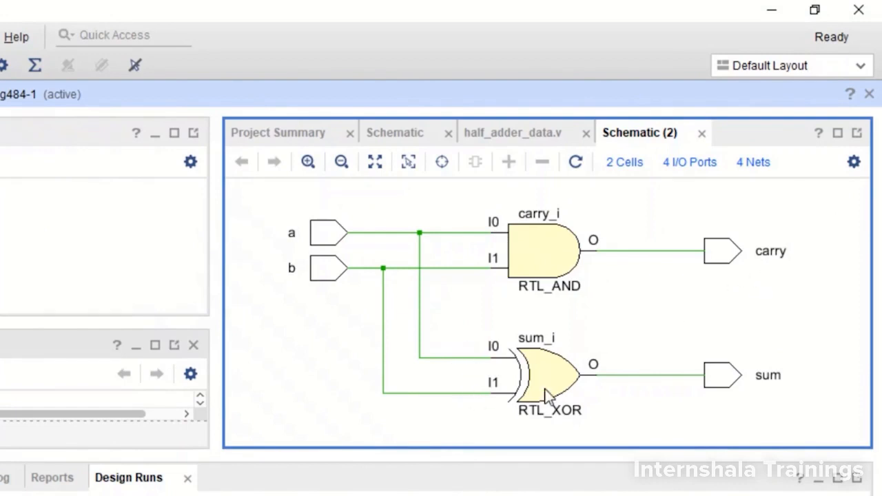
{"action": "mouse_move", "coordinate": [768, 393]}
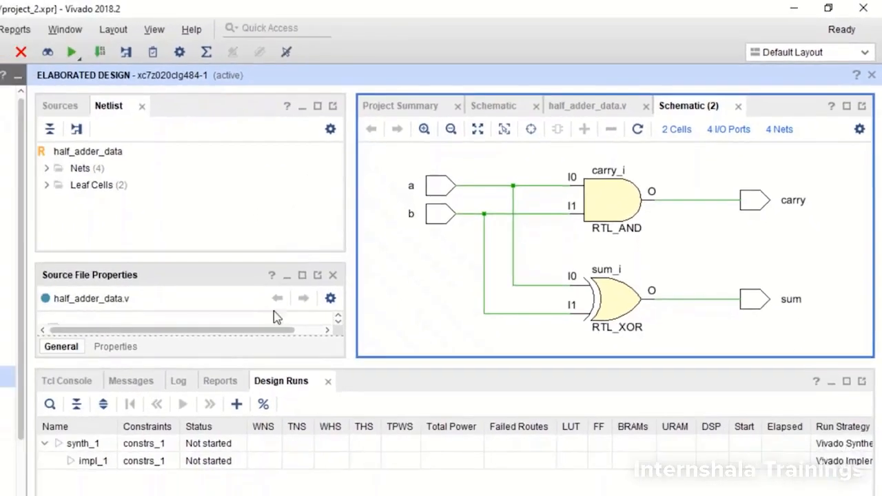
- Run a behavioral simulation of half_adder_data with a, b, sum and carry in the waveform
{"action": "left_click", "coordinate": [72, 240]}
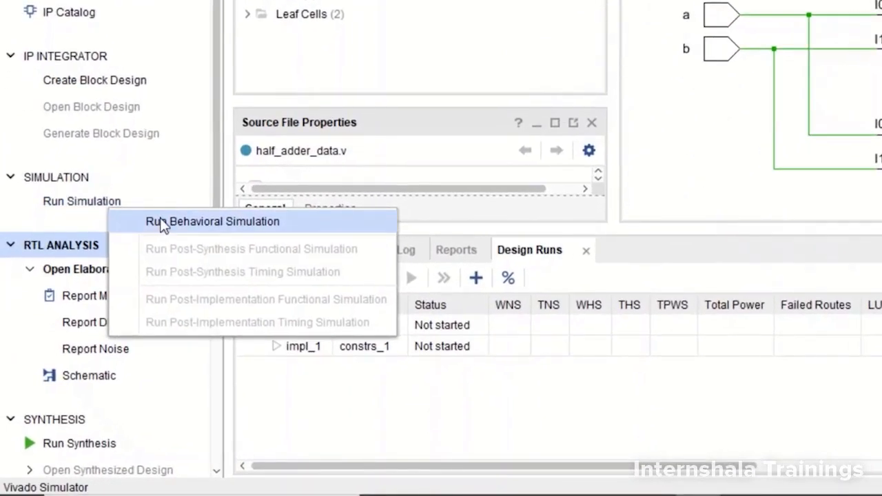
{"action": "left_click", "coordinate": [212, 221]}
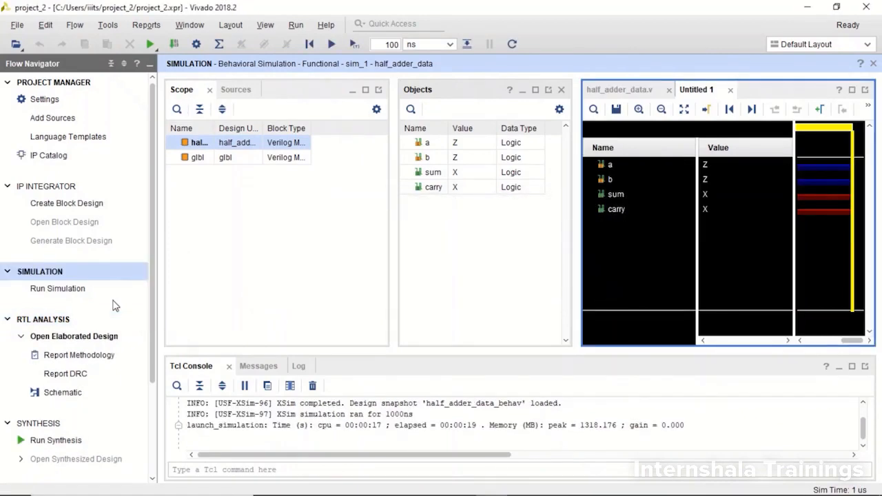
{"action": "mouse_move", "coordinate": [125, 303]}
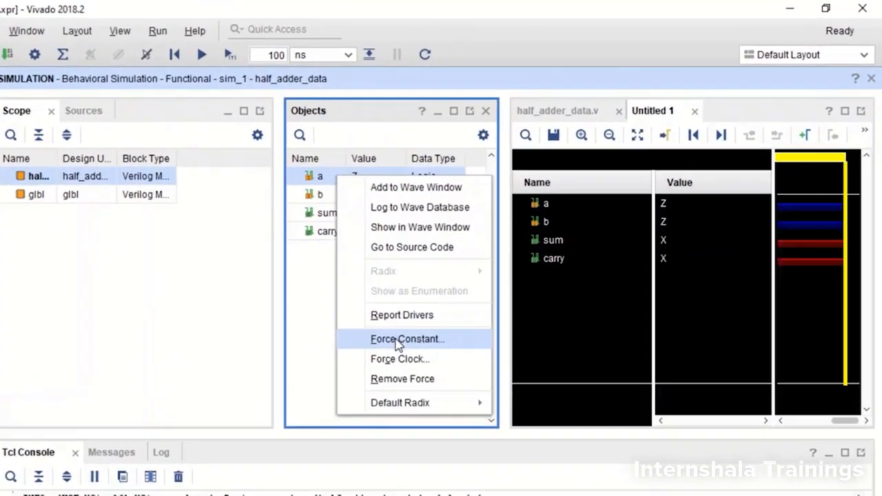
- Force constants a=0 and b=1 and run the simulation so sum and carry update
{"action": "left_click", "coordinate": [408, 339]}
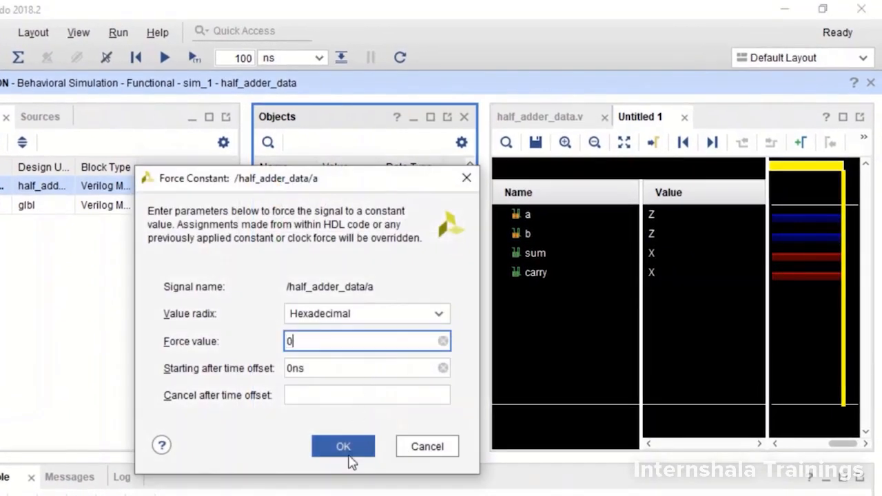
{"action": "left_click", "coordinate": [344, 447]}
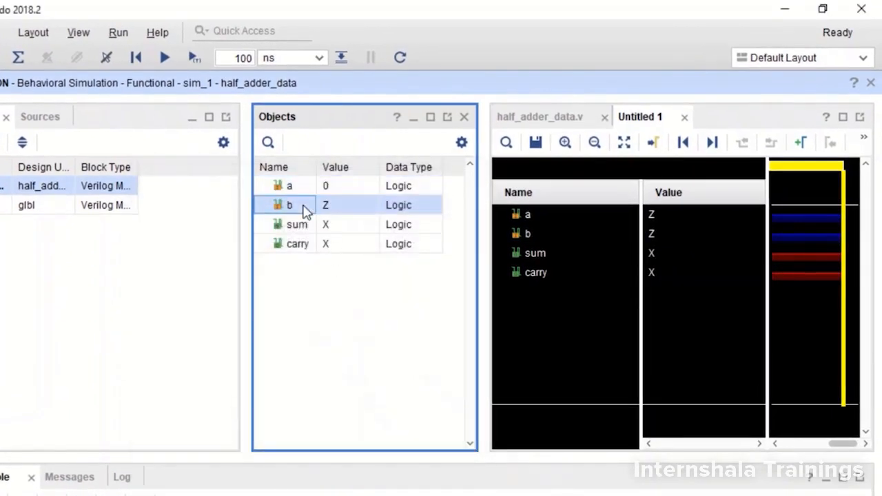
{"action": "right_click", "coordinate": [289, 204]}
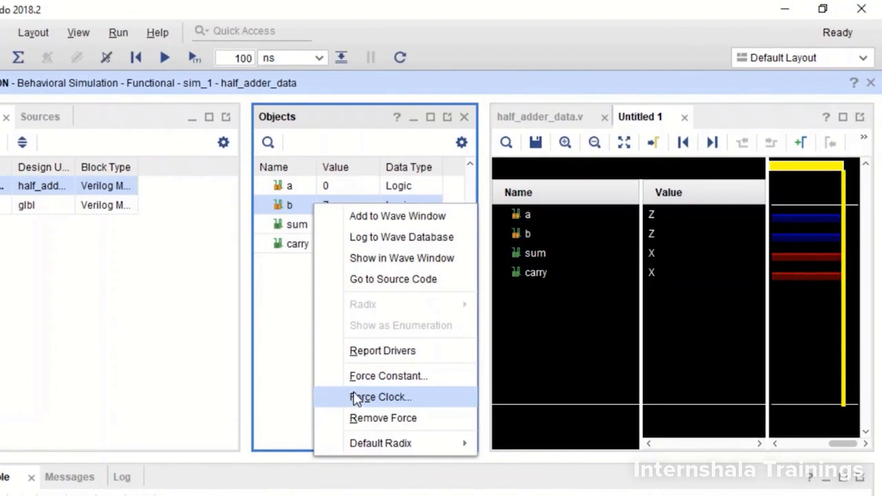
{"action": "left_click", "coordinate": [389, 375]}
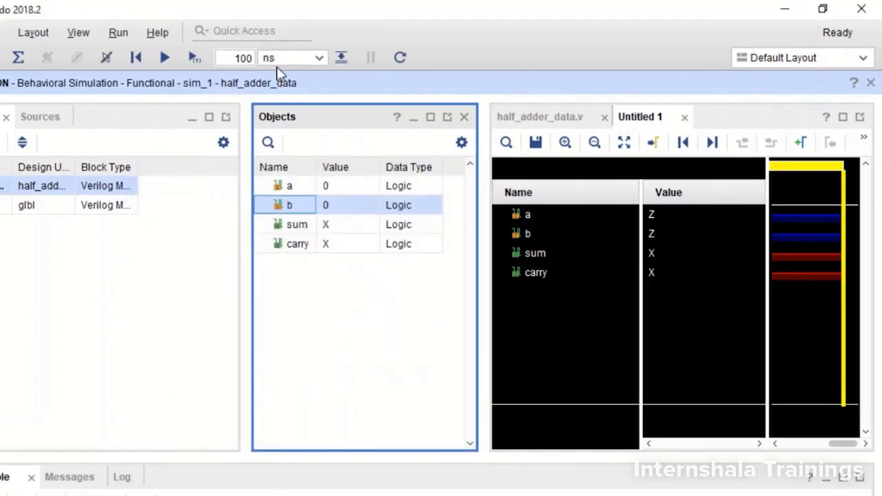
{"action": "left_click", "coordinate": [164, 58]}
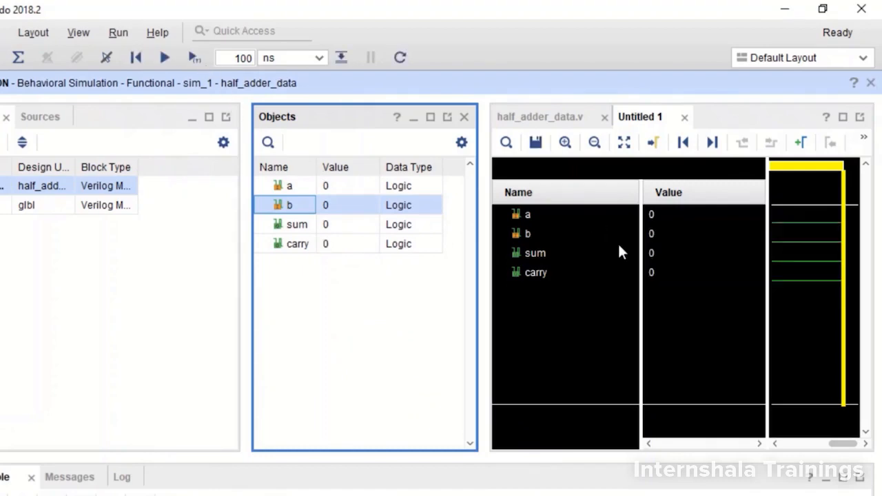
{"action": "mouse_move", "coordinate": [664, 295]}
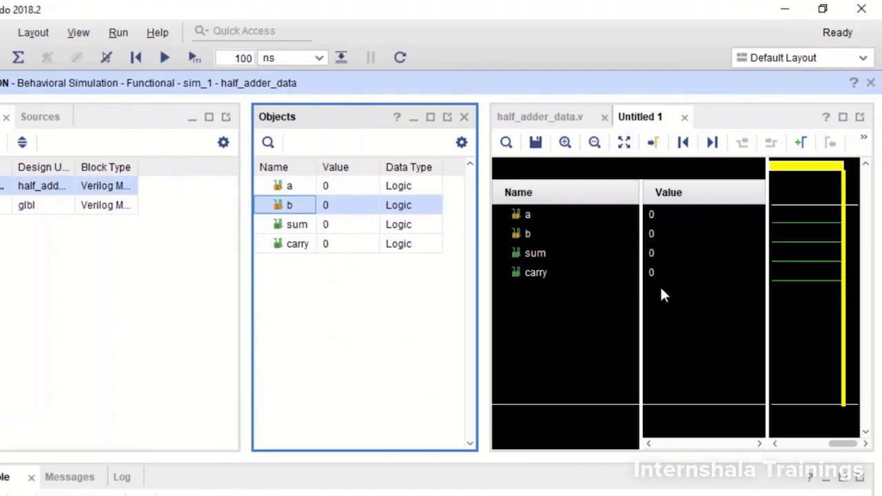
- Force b to 1 again and advance the simulation to refresh the outputs
{"action": "right_click", "coordinate": [289, 204]}
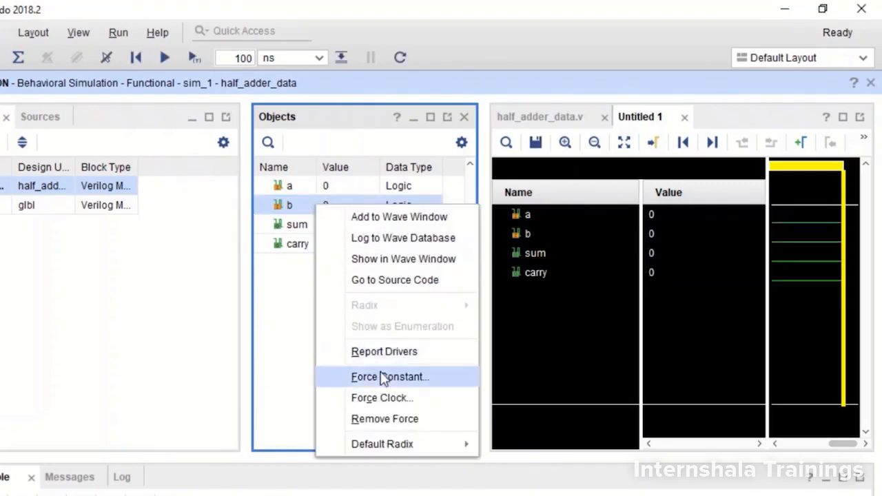
{"action": "left_click", "coordinate": [390, 378]}
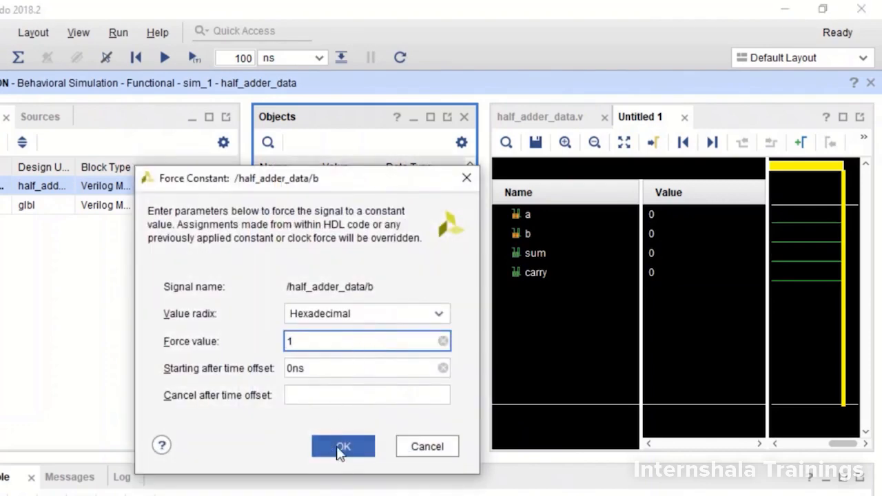
{"action": "left_click", "coordinate": [342, 447]}
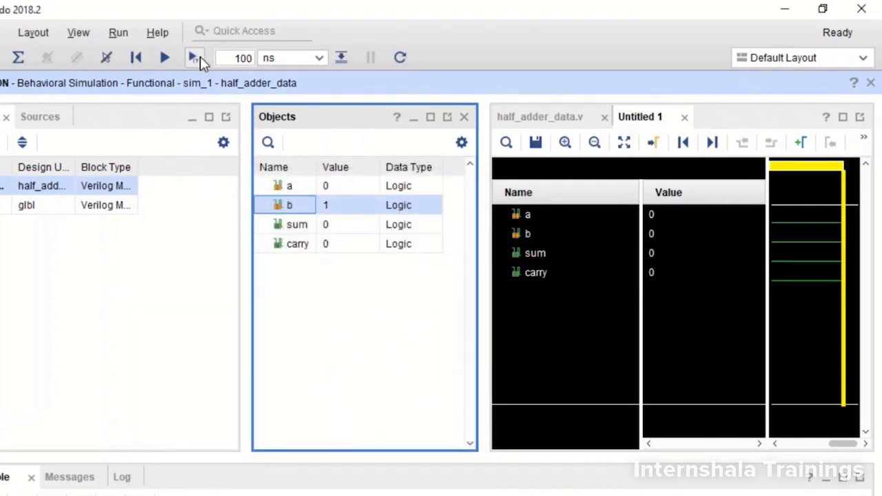
{"action": "left_click", "coordinate": [194, 58]}
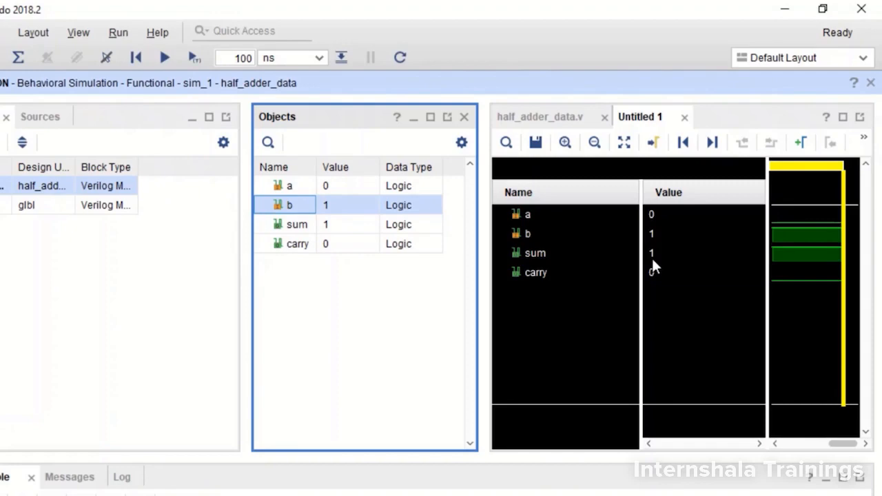
- Force new constants on a and b for the a=1, b=0 case and rerun the simulation
{"action": "right_click", "coordinate": [289, 184]}
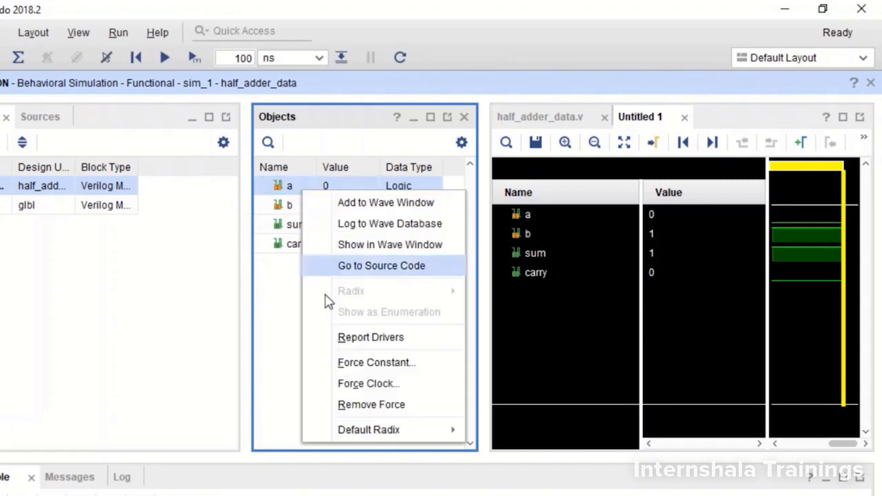
{"action": "left_click", "coordinate": [376, 361]}
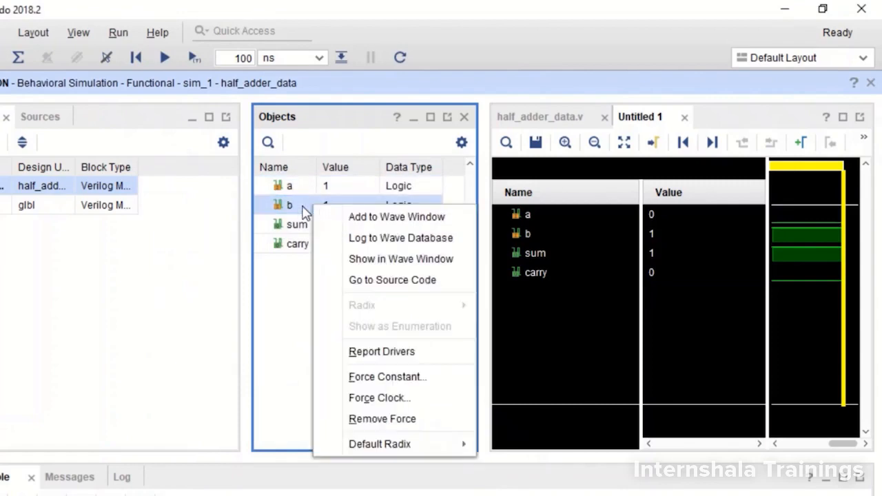
{"action": "left_click", "coordinate": [387, 376]}
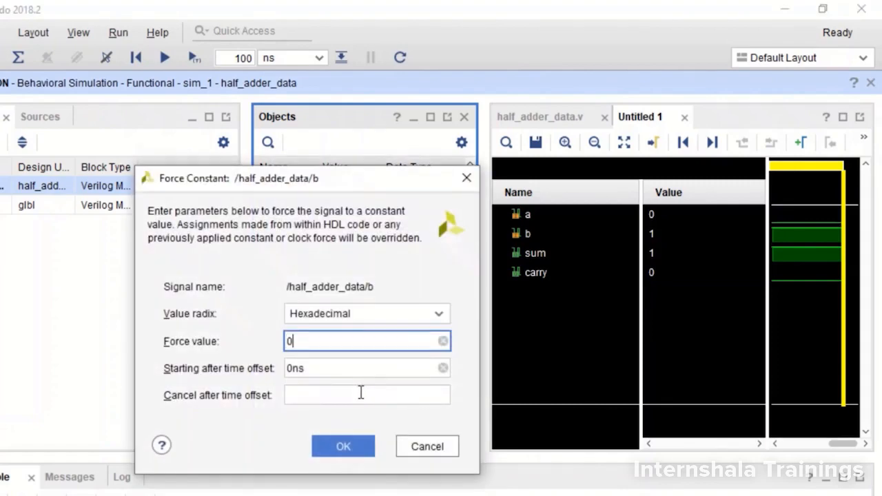
{"action": "left_click", "coordinate": [342, 446]}
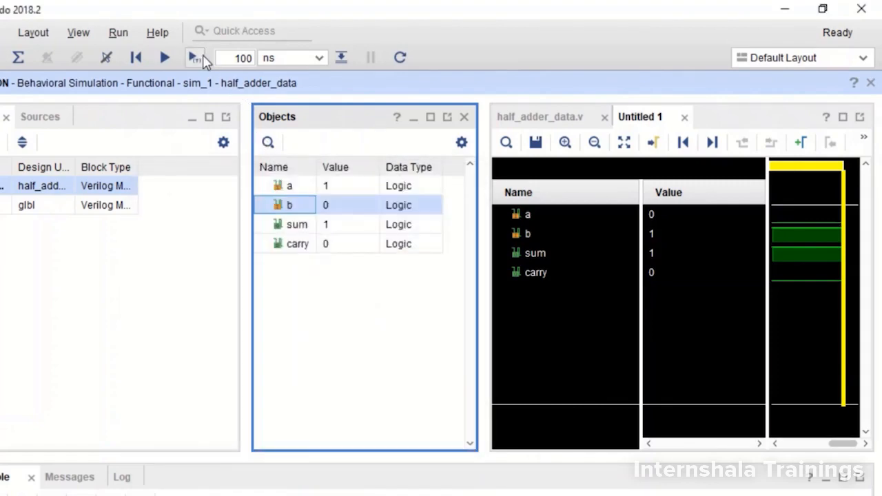
{"action": "left_click", "coordinate": [196, 57]}
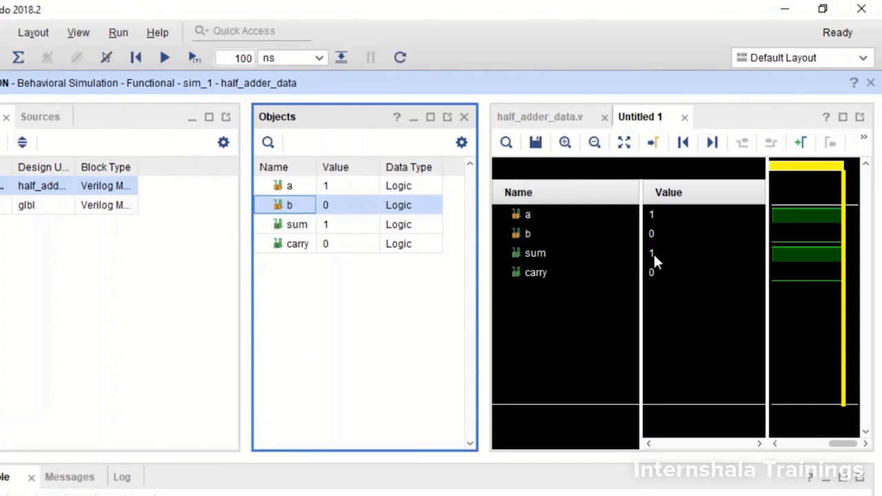
{"action": "right_click", "coordinate": [290, 204]}
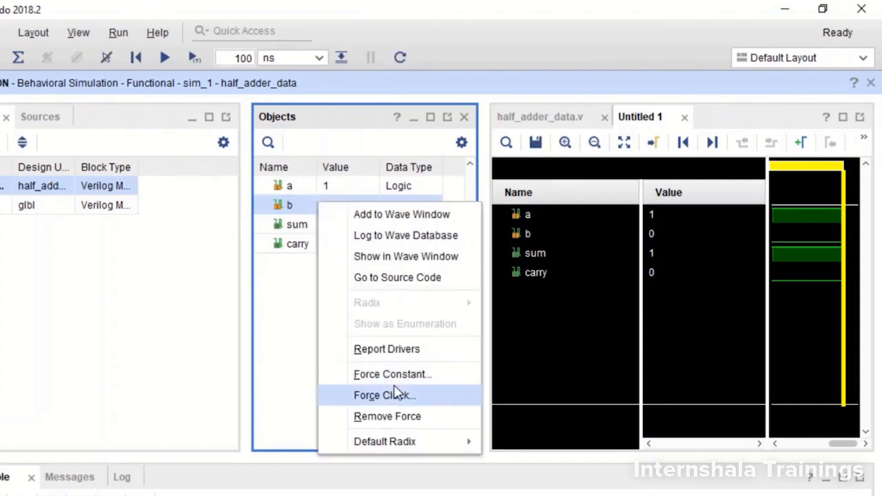
{"action": "mouse_move", "coordinate": [392, 374]}
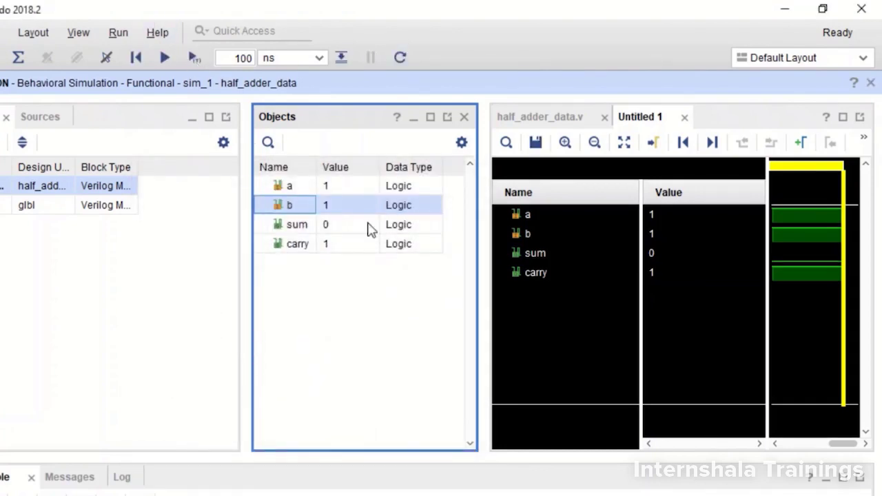
{"action": "mouse_move", "coordinate": [654, 278]}
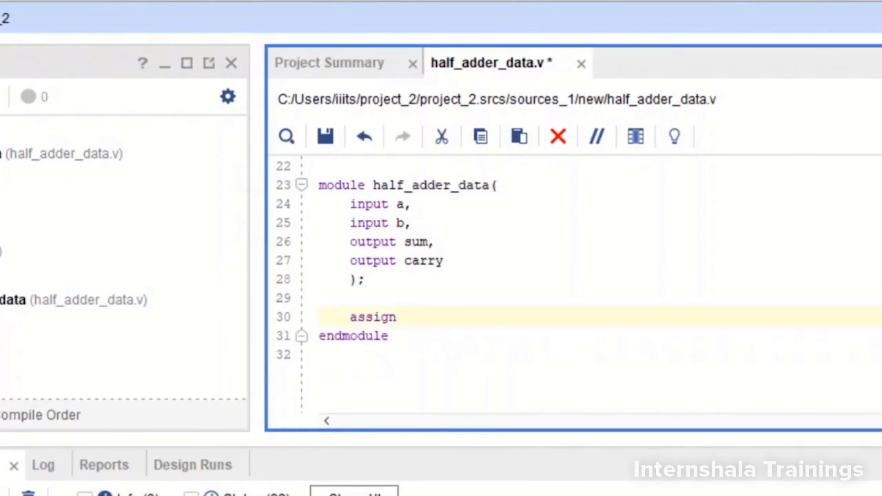
- Write the single statement 'assign {carry,sum} = a + b;' in half_adder_data.v
{"action": "type", "text": "{}"}
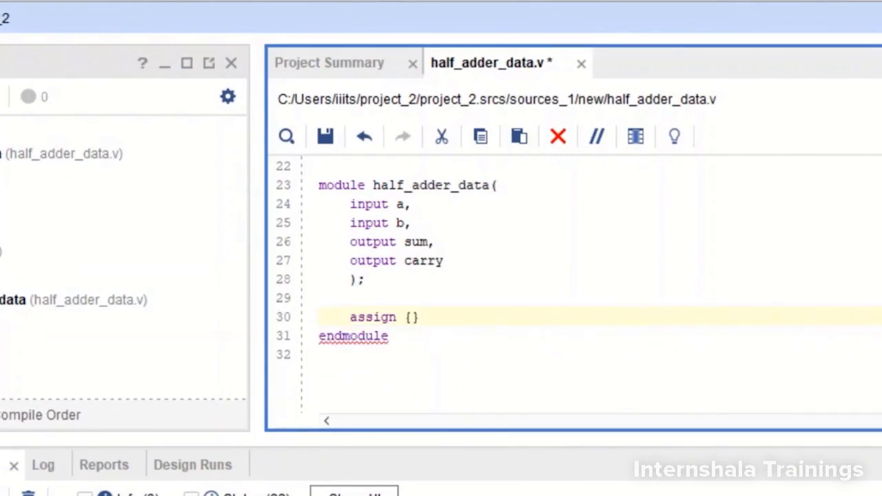
{"action": "type", "text": "carry,su"}
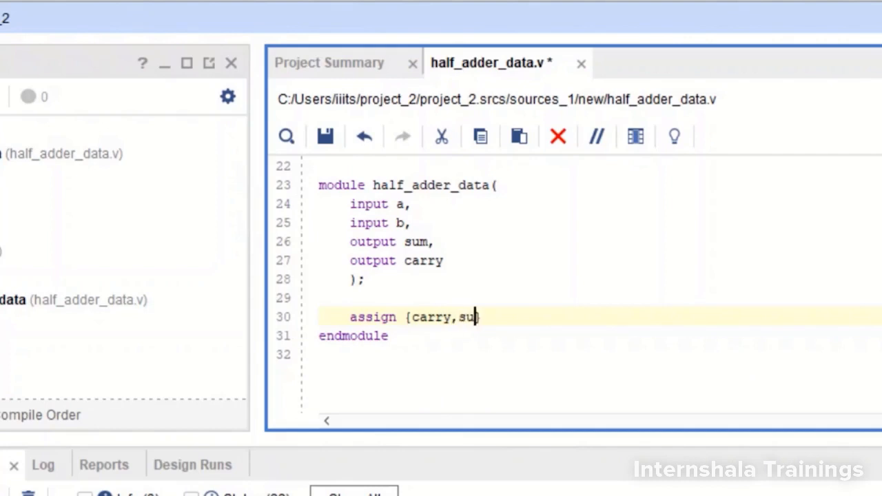
{"action": "type", "text": "m"}
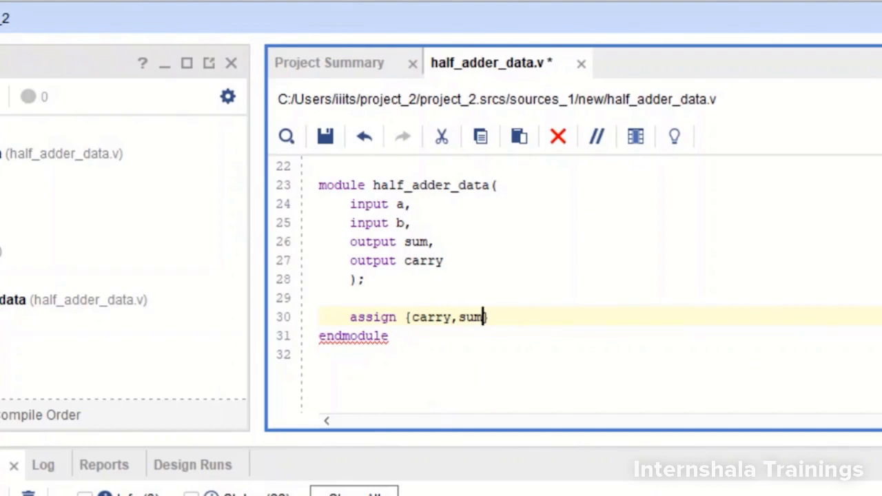
{"action": "type", "text": "} ="}
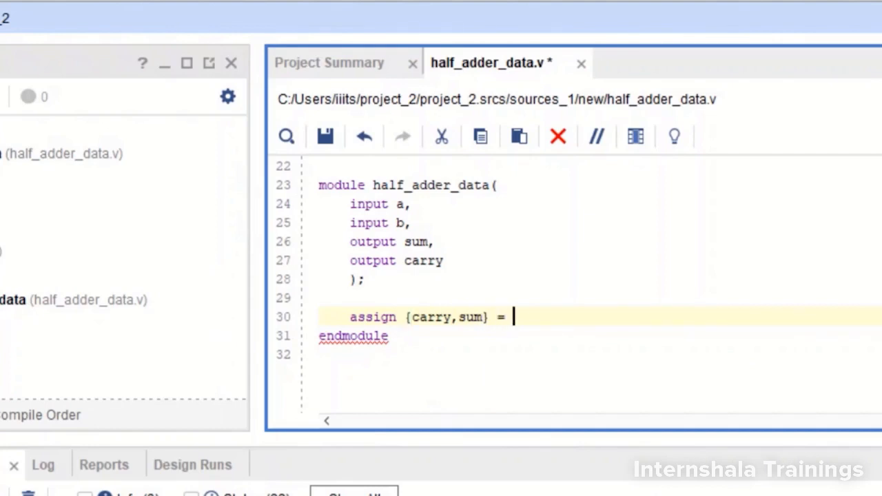
{"action": "type", "text": "a +"}
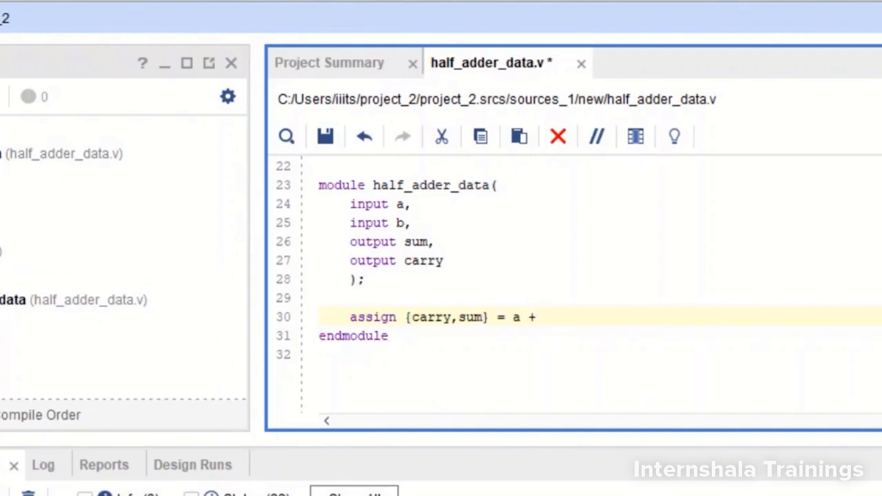
{"action": "type", "text": "b;"}
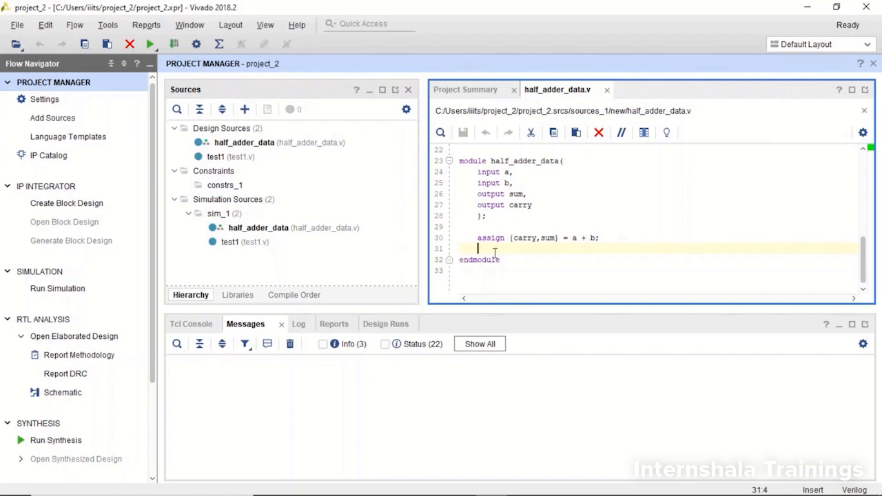
- Regenerate the elaborated schematic showing one RTL_ADD cell split into carry and sum
{"action": "left_click", "coordinate": [62, 391]}
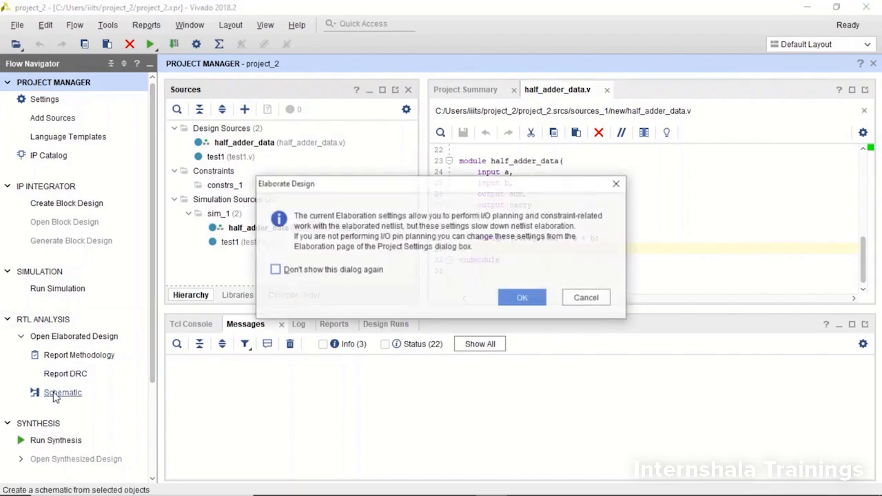
{"action": "left_click", "coordinate": [520, 297]}
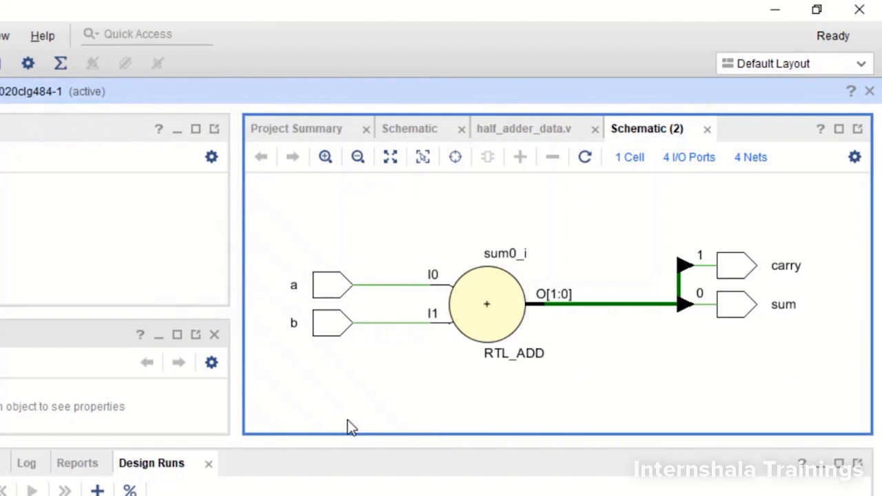
{"action": "mouse_move", "coordinate": [496, 320]}
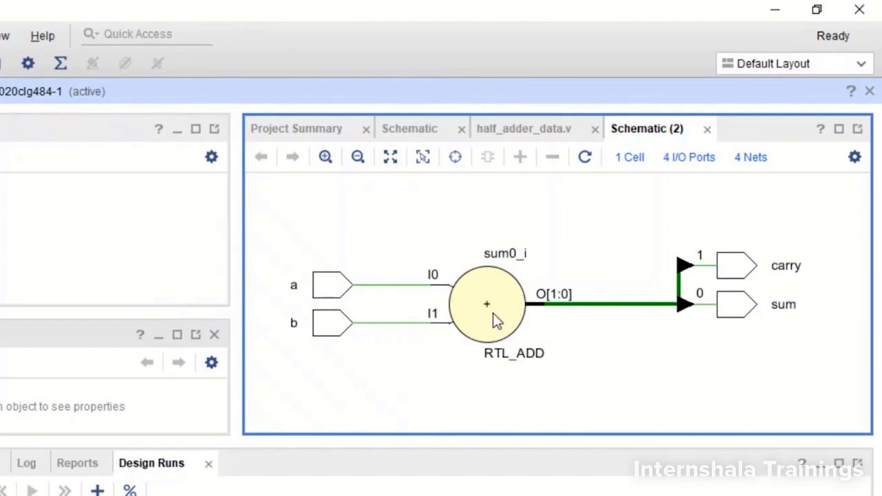
{"action": "left_click", "coordinate": [487, 305]}
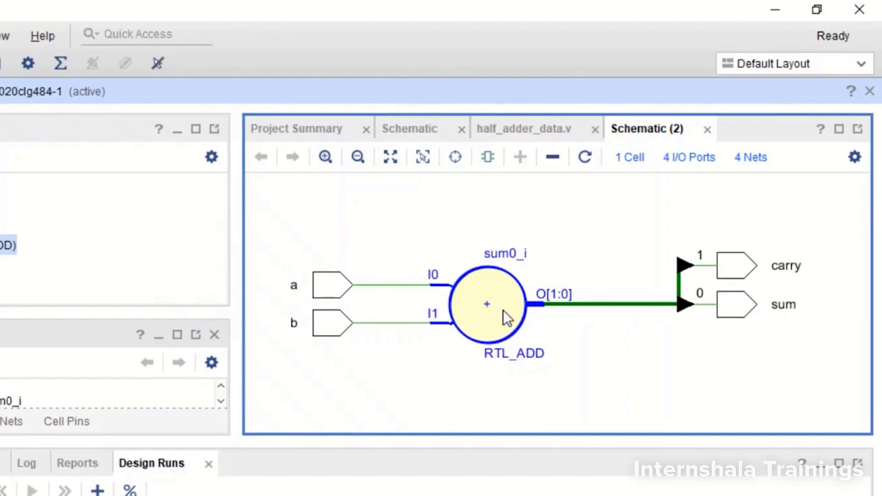
{"action": "mouse_move", "coordinate": [503, 317]}
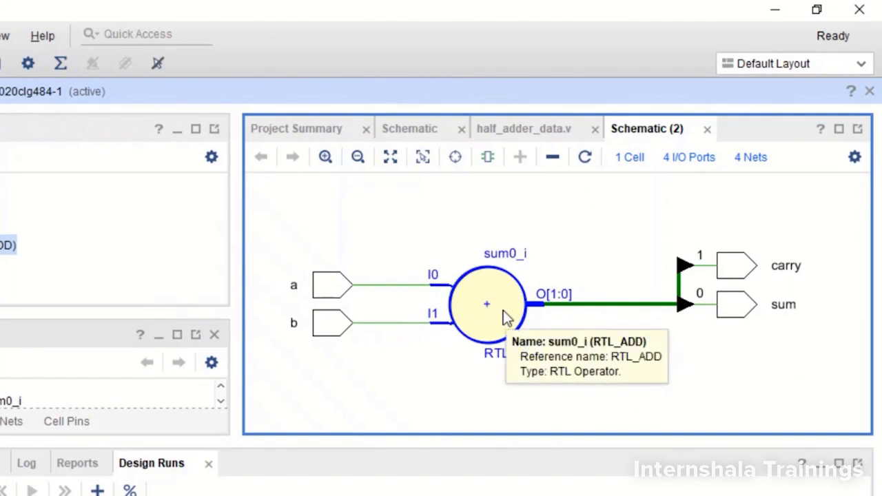
{"action": "mouse_move", "coordinate": [562, 316]}
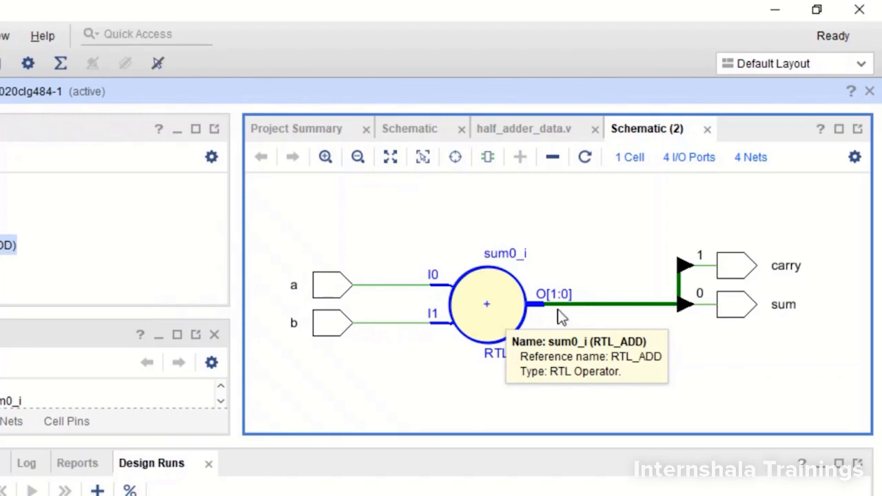
{"action": "mouse_move", "coordinate": [660, 311]}
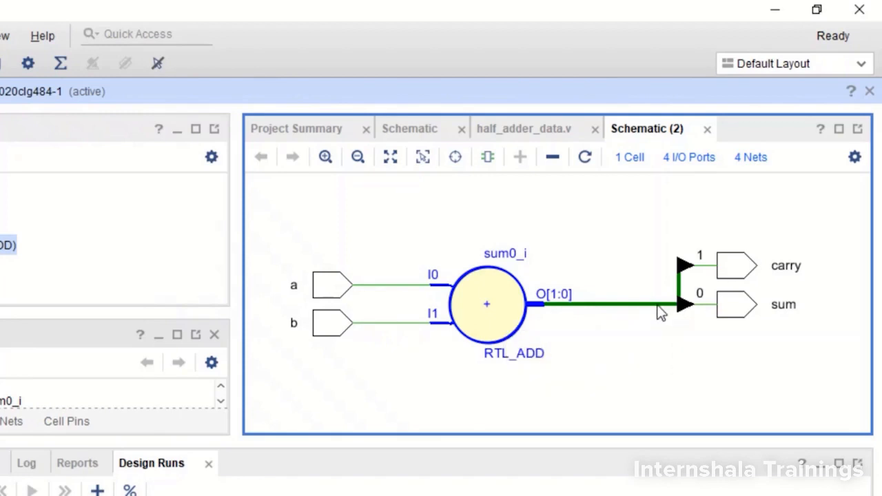
{"action": "mouse_move", "coordinate": [405, 292]}
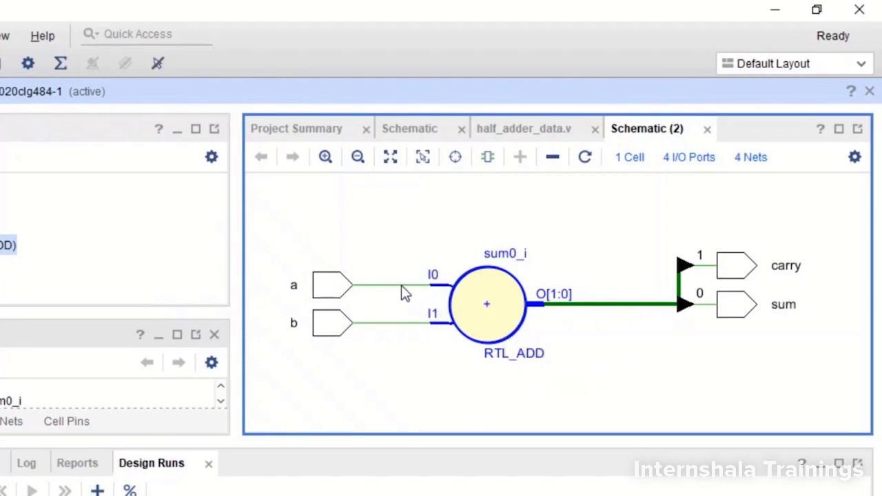
{"action": "mouse_move", "coordinate": [406, 289]}
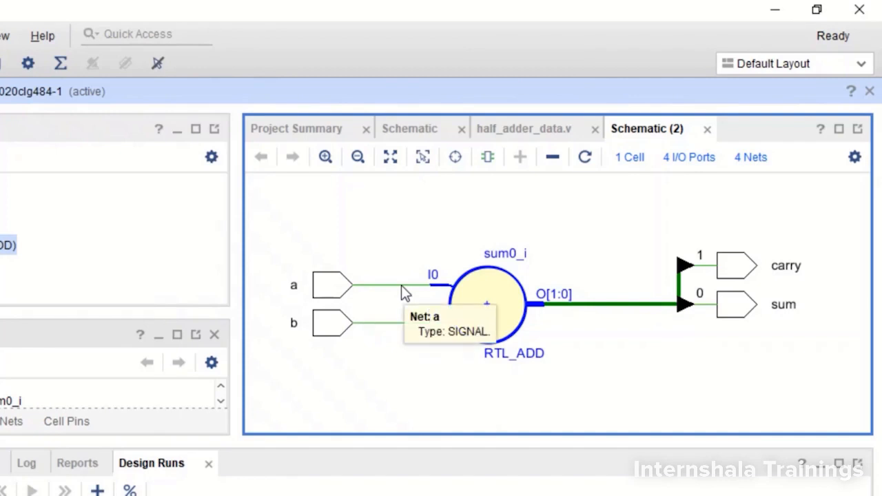
{"action": "mouse_move", "coordinate": [613, 310]}
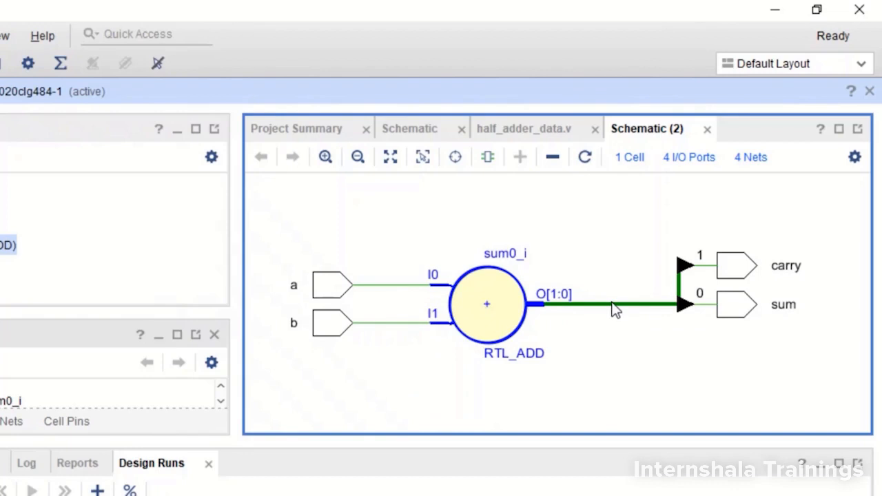
{"action": "mouse_move", "coordinate": [568, 308]}
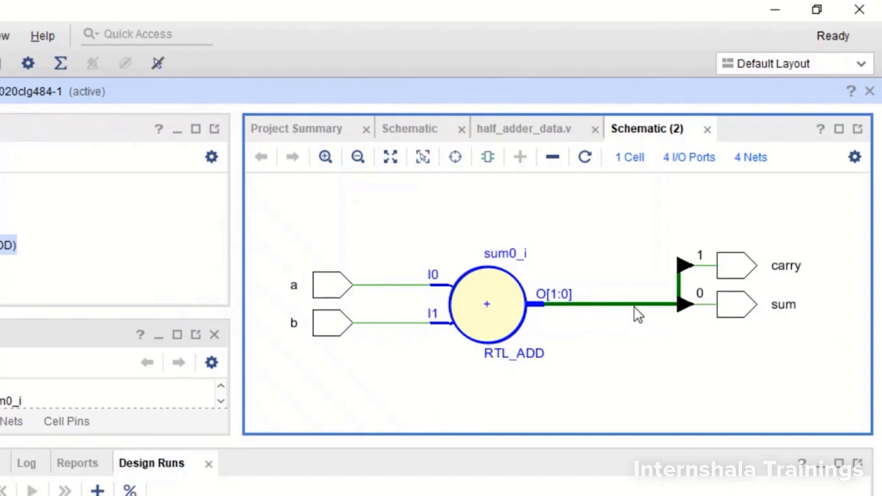
{"action": "mouse_move", "coordinate": [696, 295]}
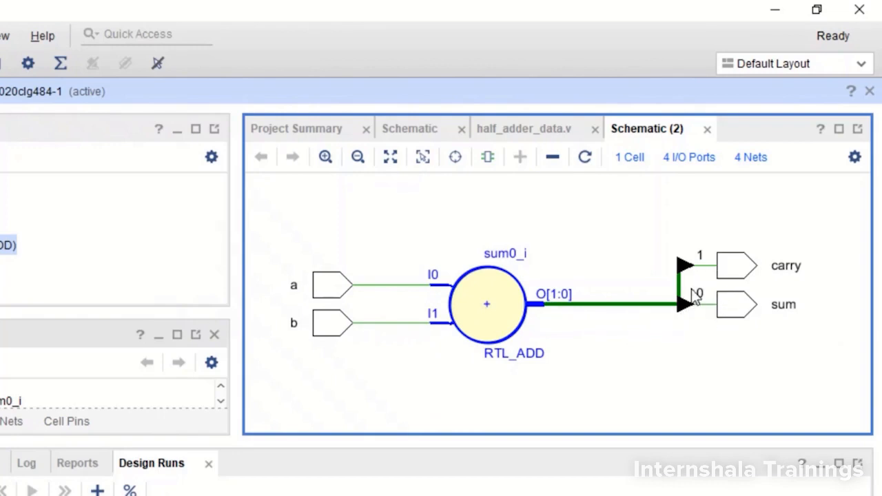
{"action": "mouse_move", "coordinate": [789, 323]}
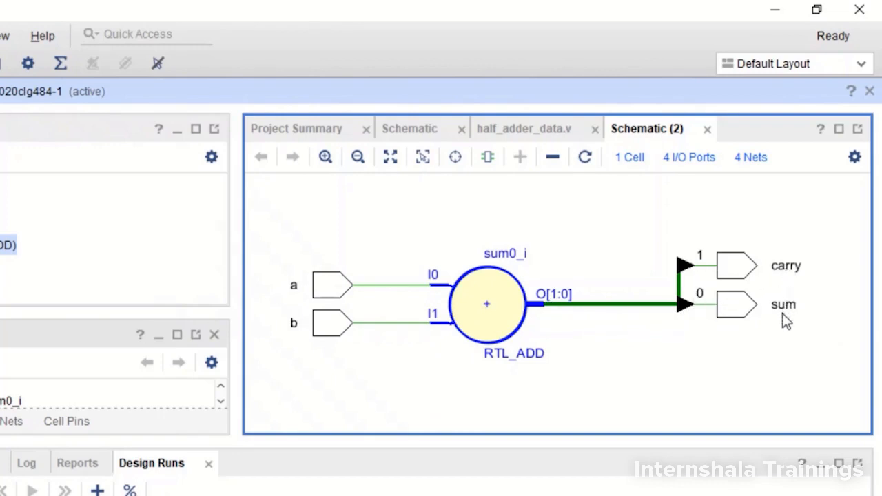
{"action": "mouse_move", "coordinate": [716, 265]}
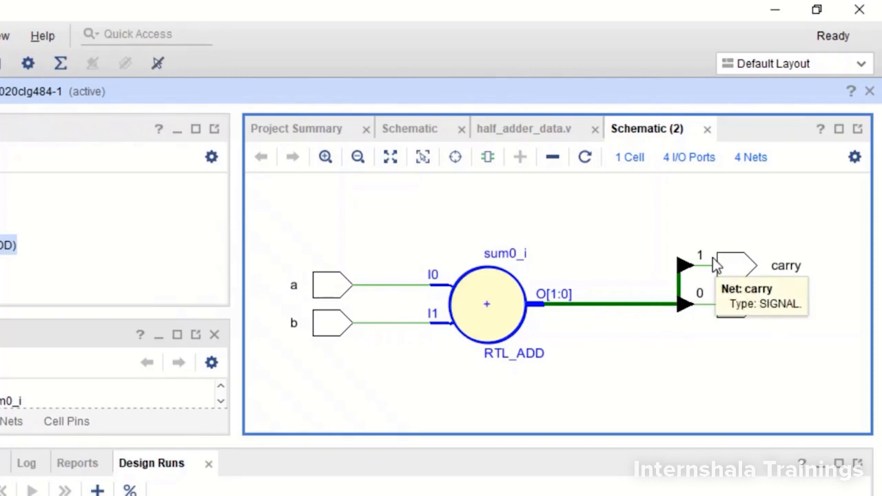
{"action": "mouse_move", "coordinate": [711, 306]}
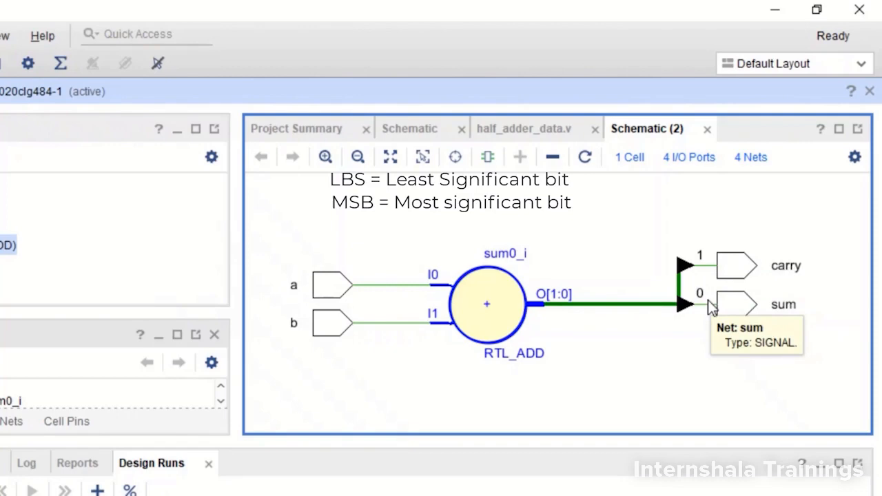
{"action": "mouse_move", "coordinate": [719, 265]}
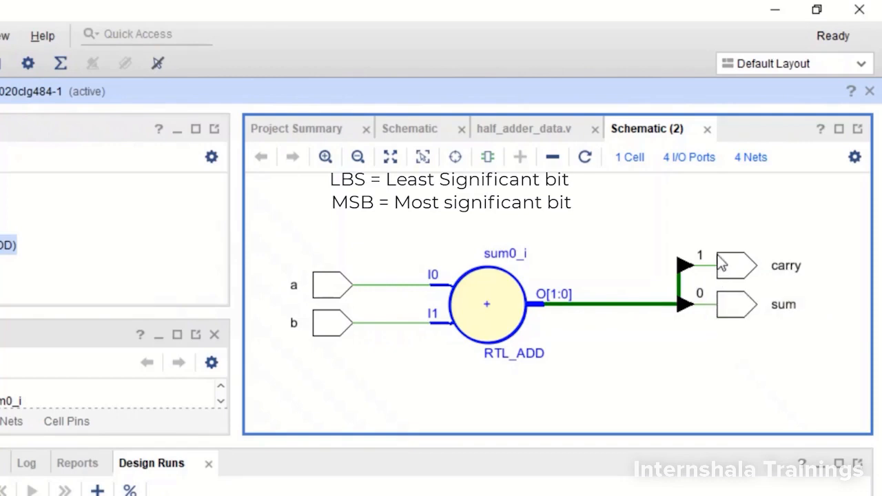